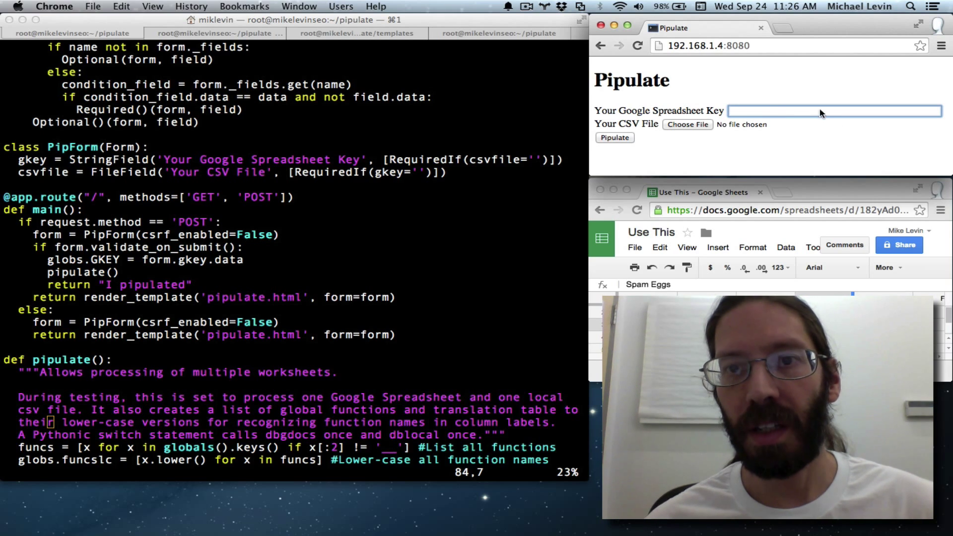
pyautogui.moveTo(614, 137)
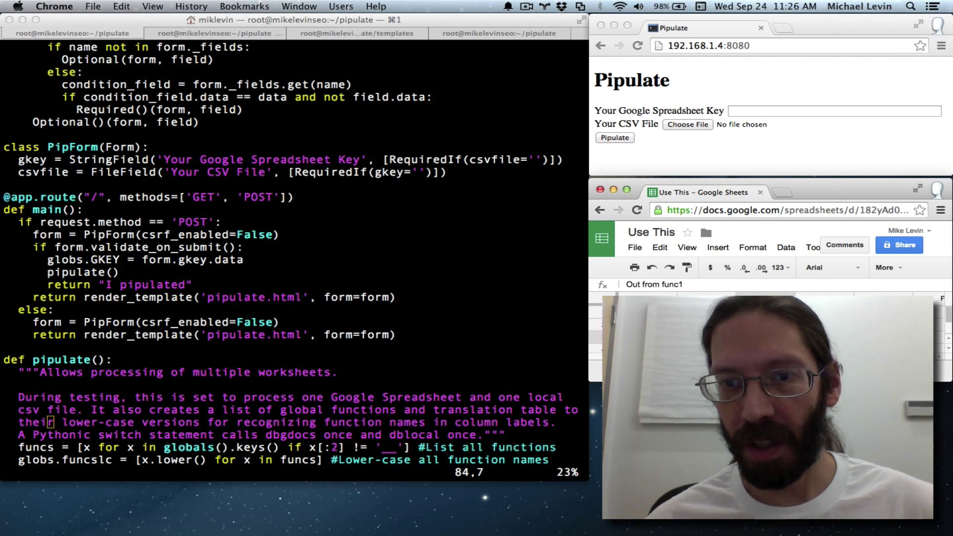
pyautogui.moveTo(481, 353)
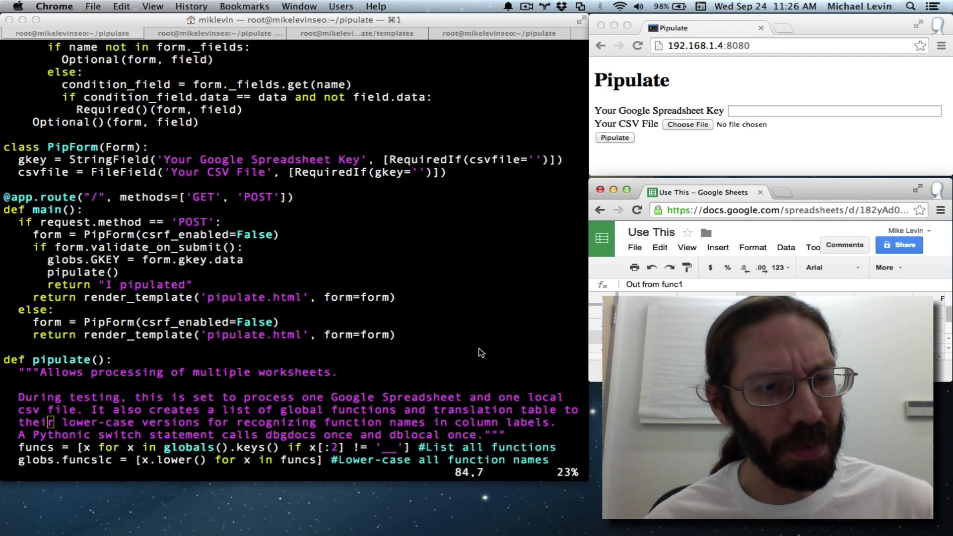
pyautogui.moveTo(123, 314)
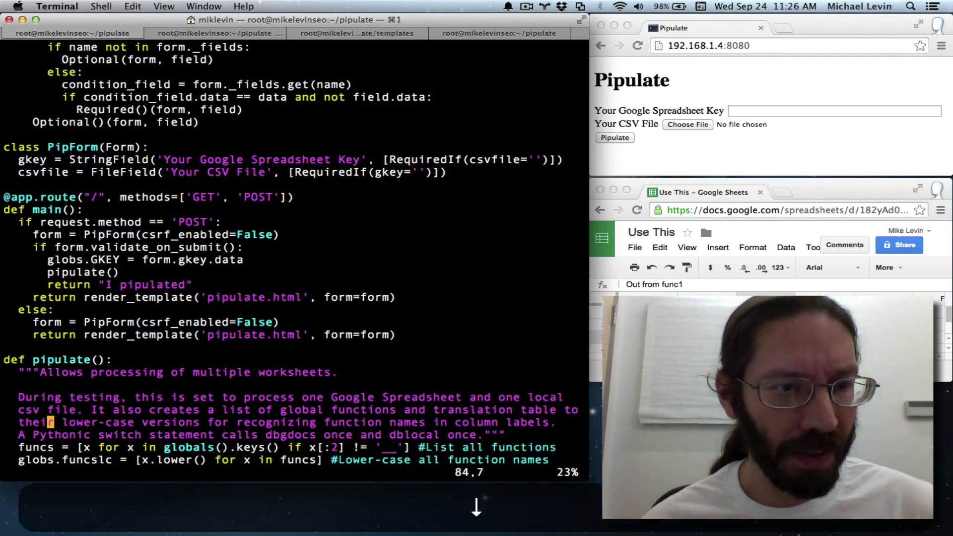
# Navigate down to the for dbsource loop line in pipulate()
pyautogui.scroll(-3)
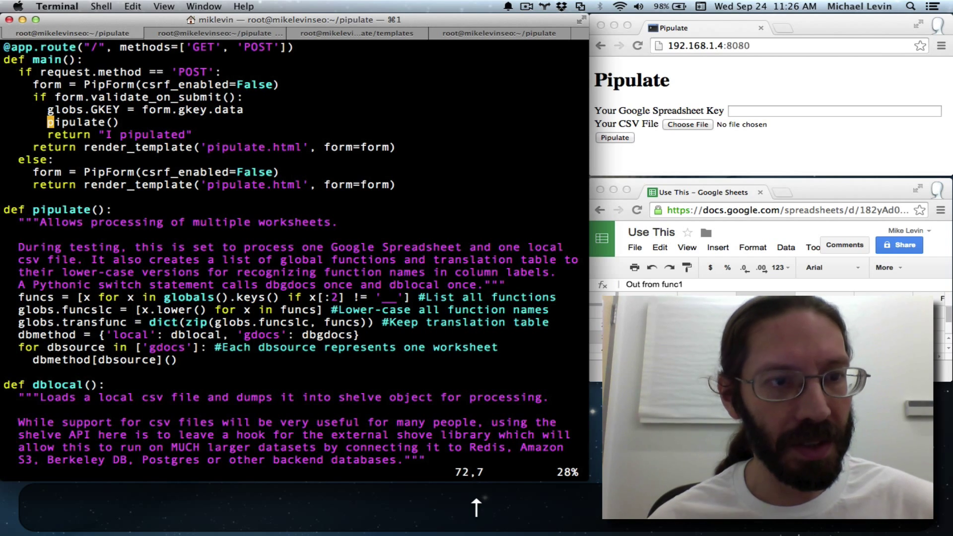
pyautogui.press('V')
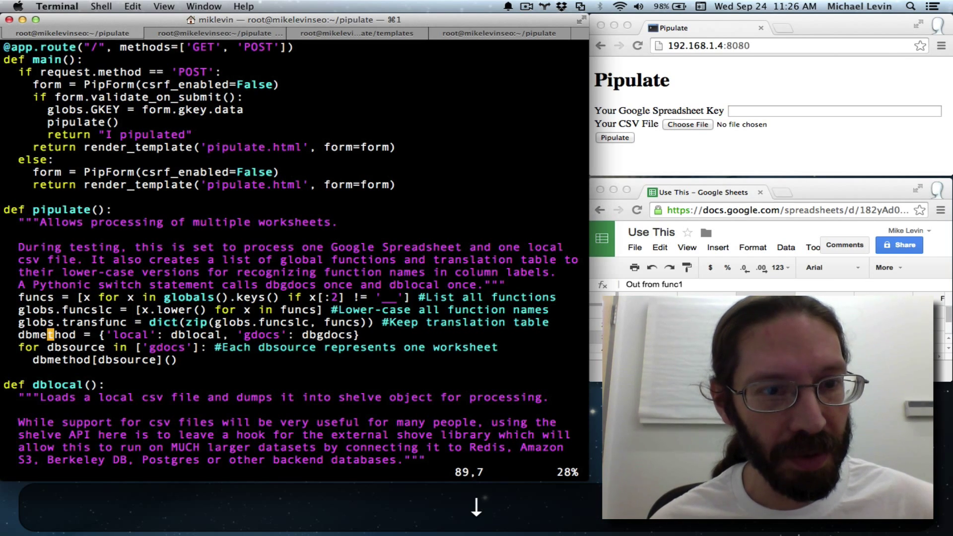
pyautogui.press('V')
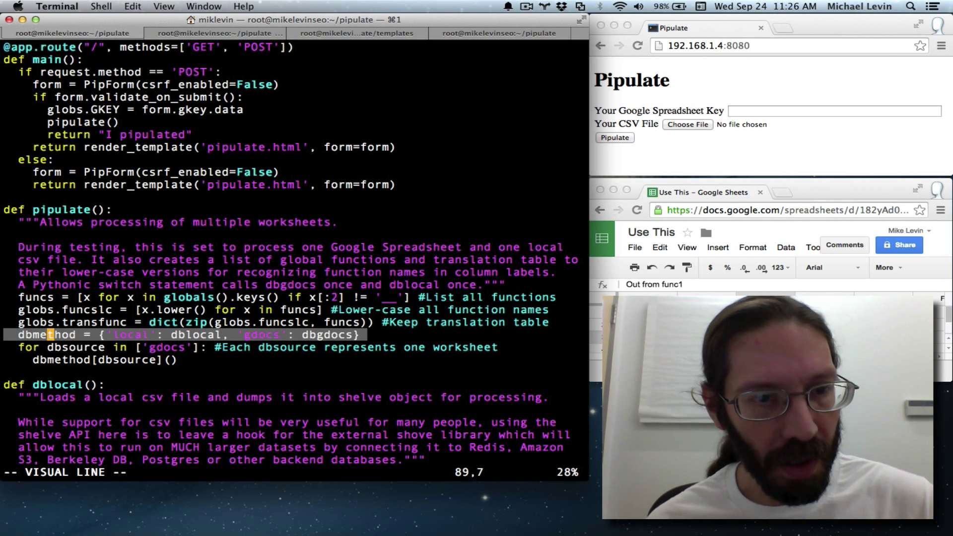
pyautogui.press('Escape')
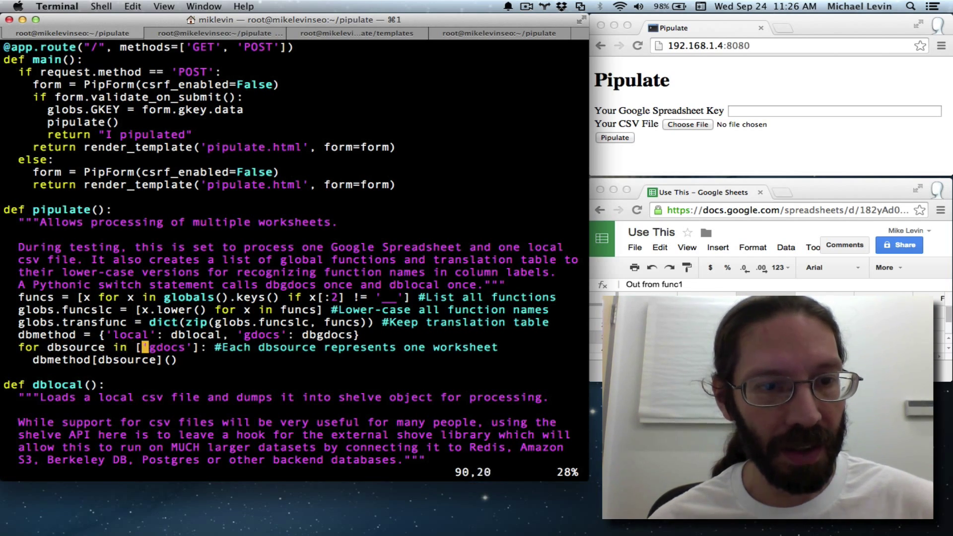
# Extend the loop's source list to 'gdocs', 'local' and select the line
pyautogui.press('i')
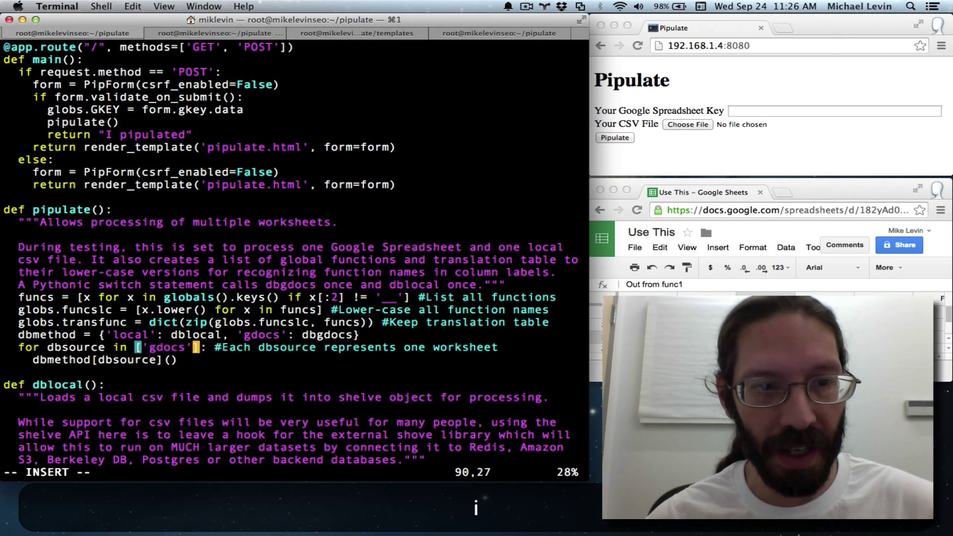
pyautogui.write(', ;;')
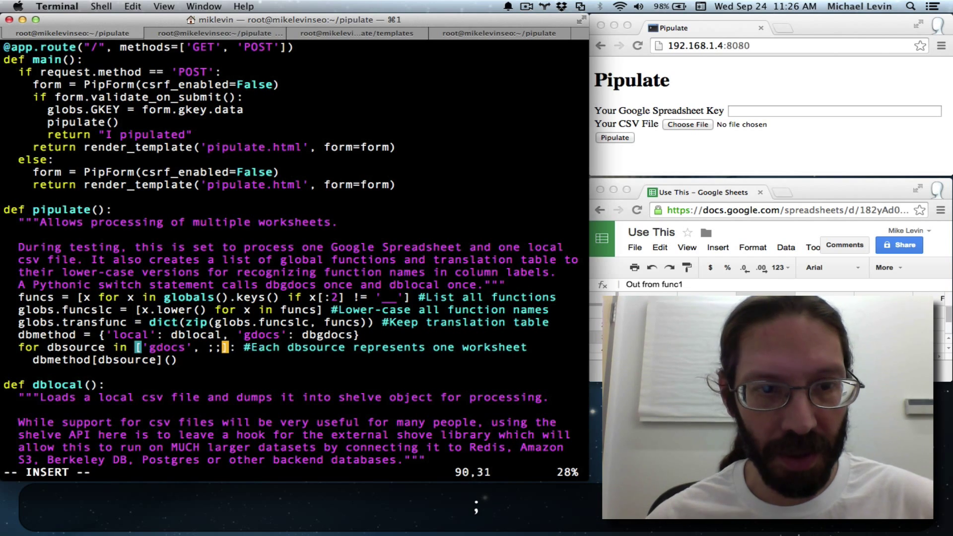
pyautogui.press('backspace')
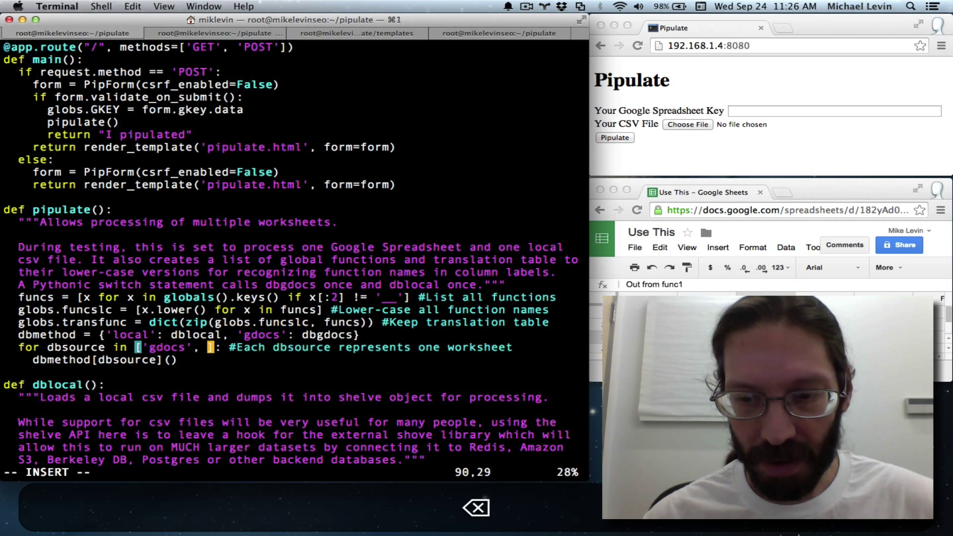
pyautogui.write("'local'")
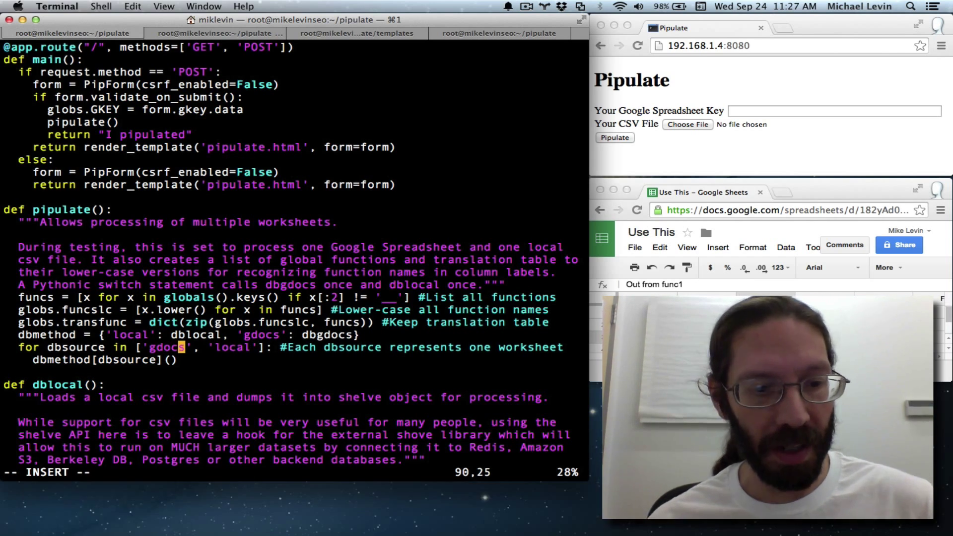
pyautogui.press('V')
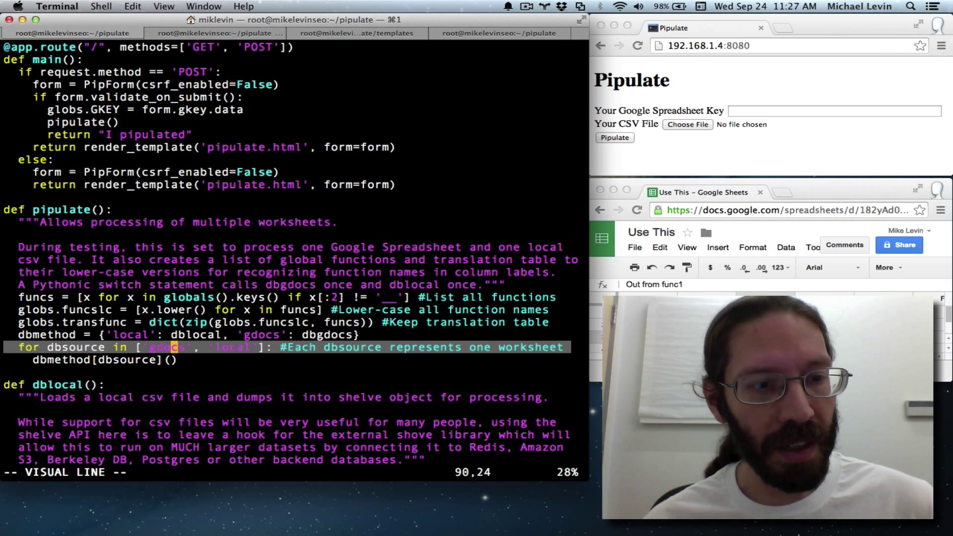
pyautogui.moveTo(476, 507)
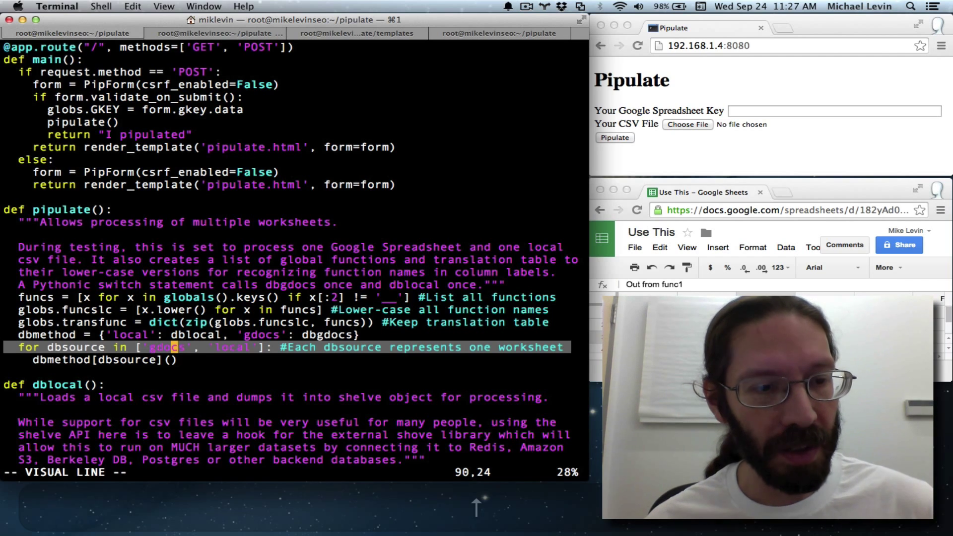
pyautogui.press('Escape')
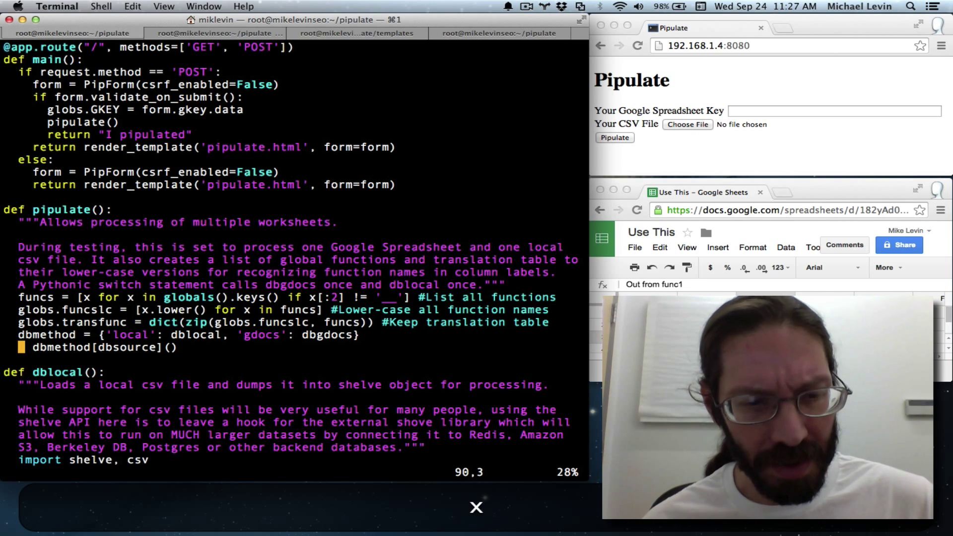
pyautogui.press('Up')
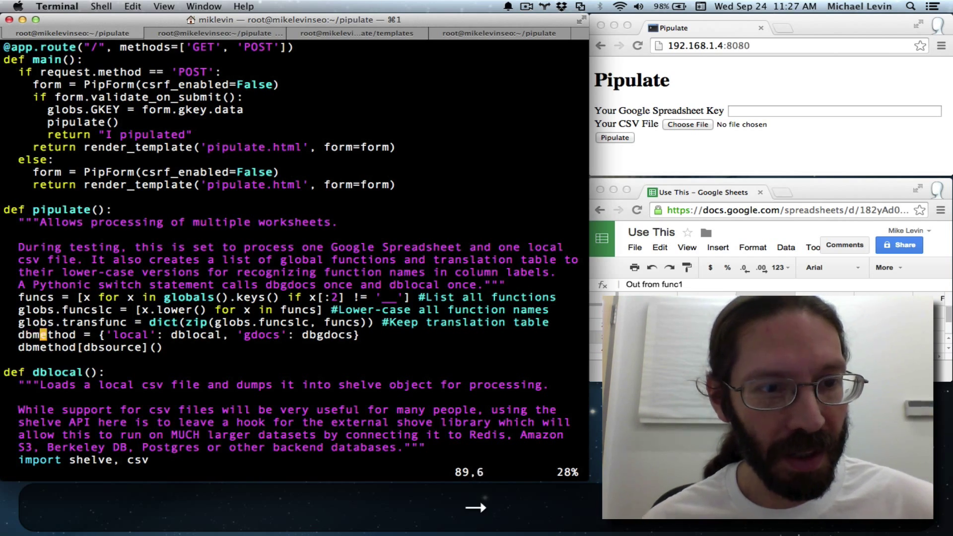
pyautogui.press('right')
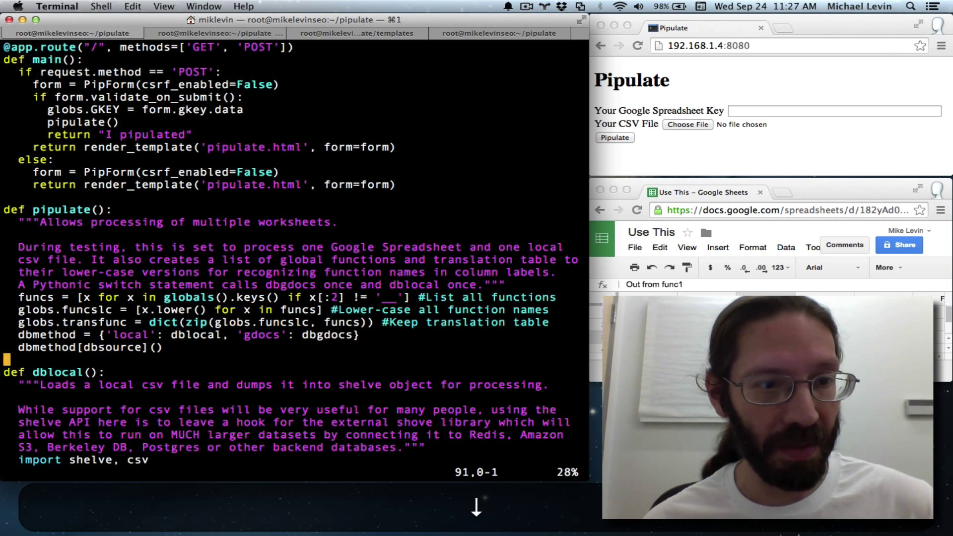
pyautogui.scroll(-3)
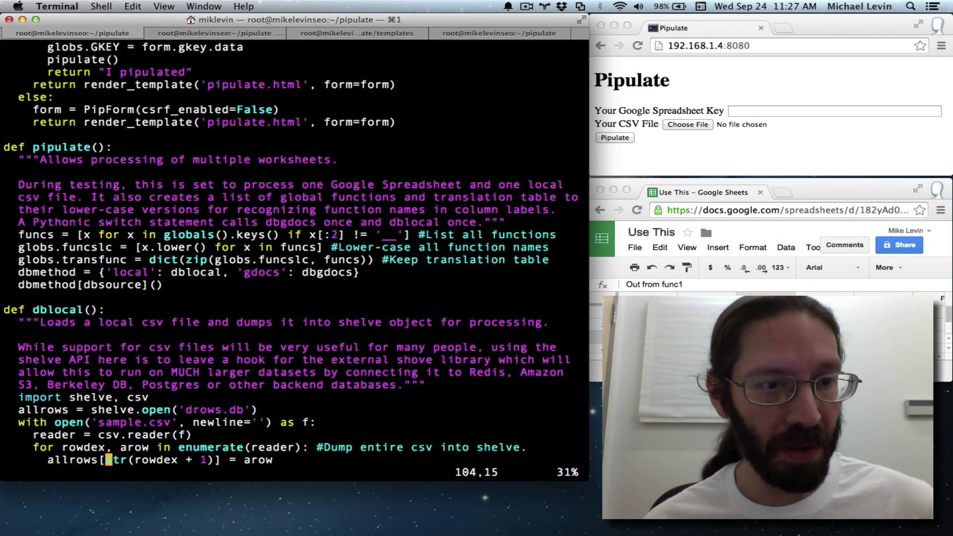
pyautogui.scroll(-3)
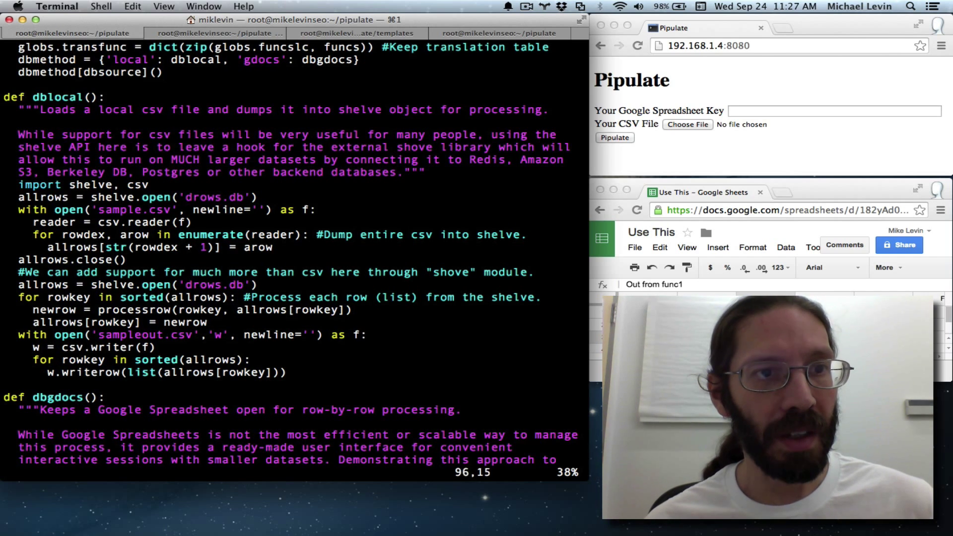
pyautogui.scroll(3)
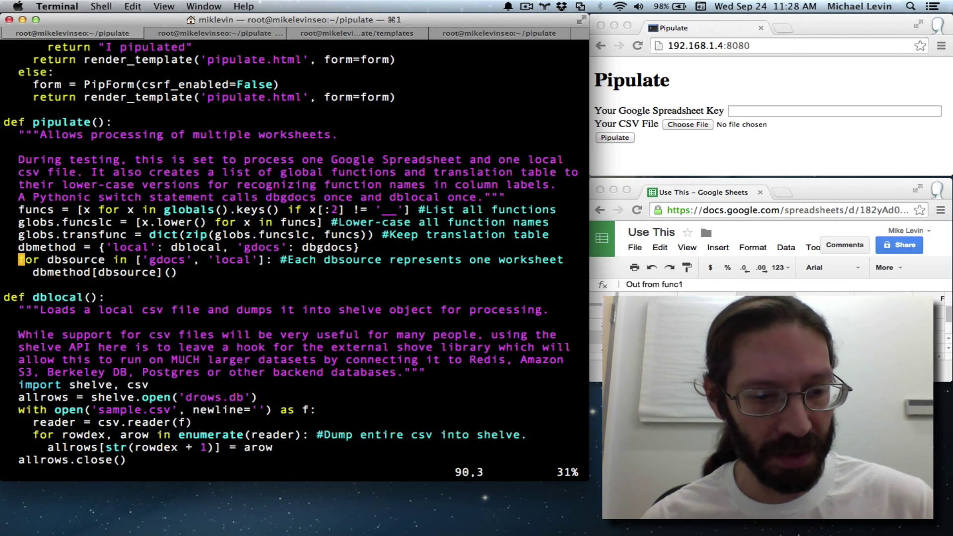
pyautogui.press('ctrl+r')
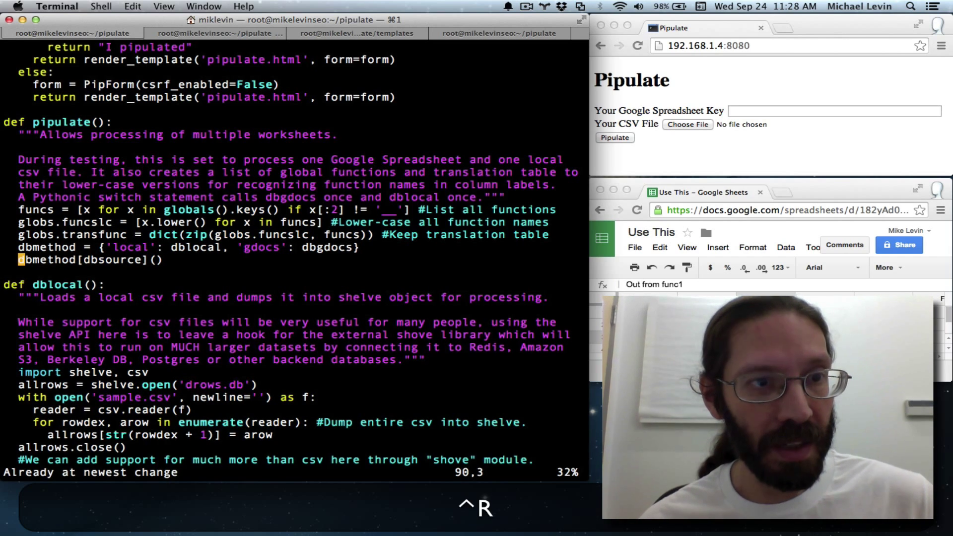
pyautogui.press('Up')
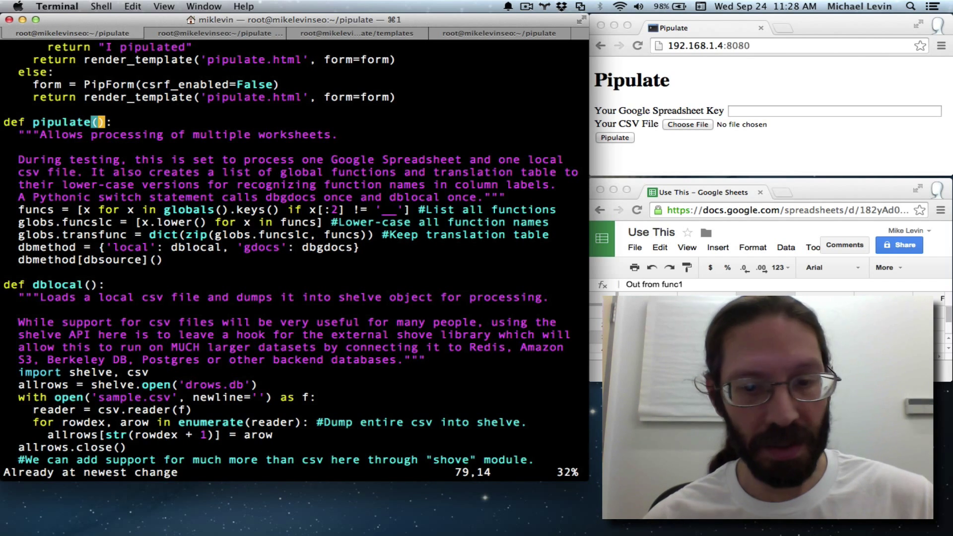
pyautogui.write('dbsour')
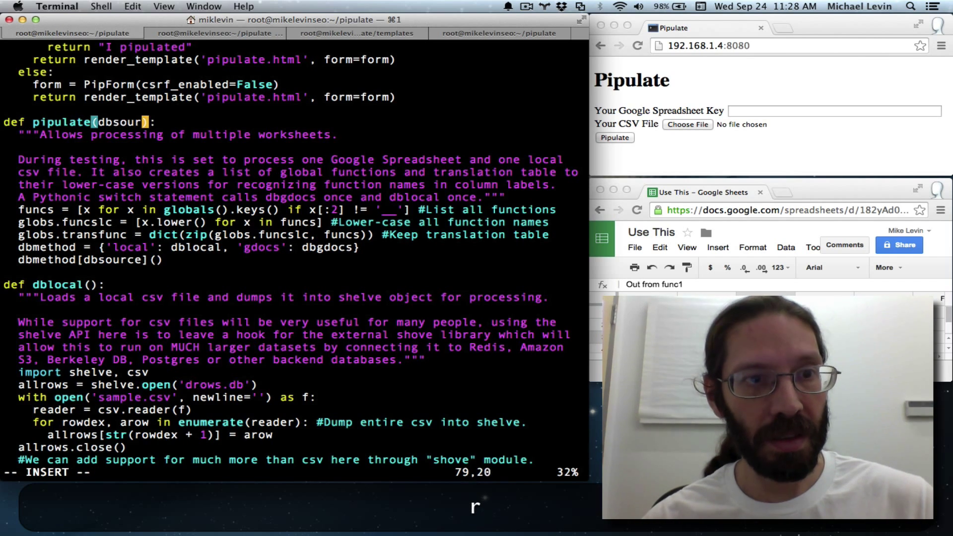
pyautogui.write('ce')
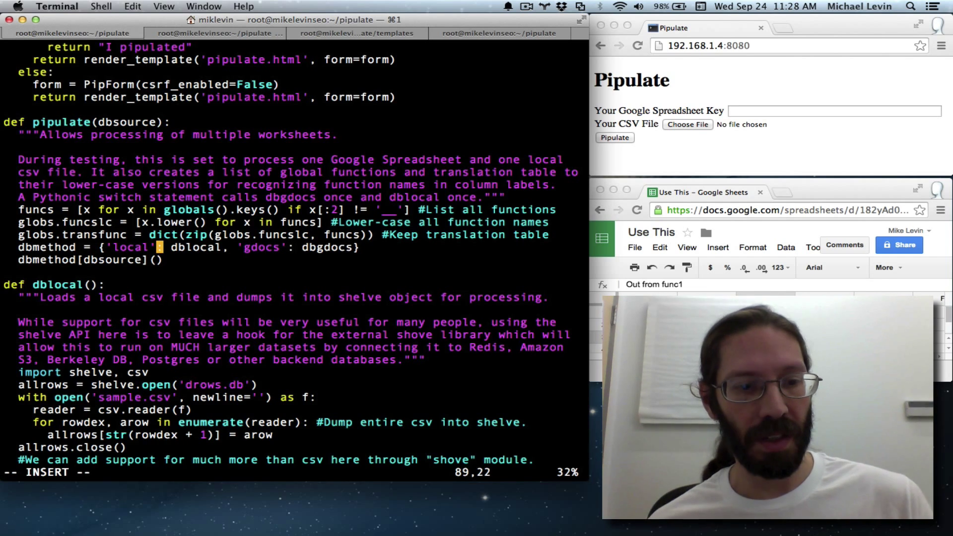
pyautogui.press('V')
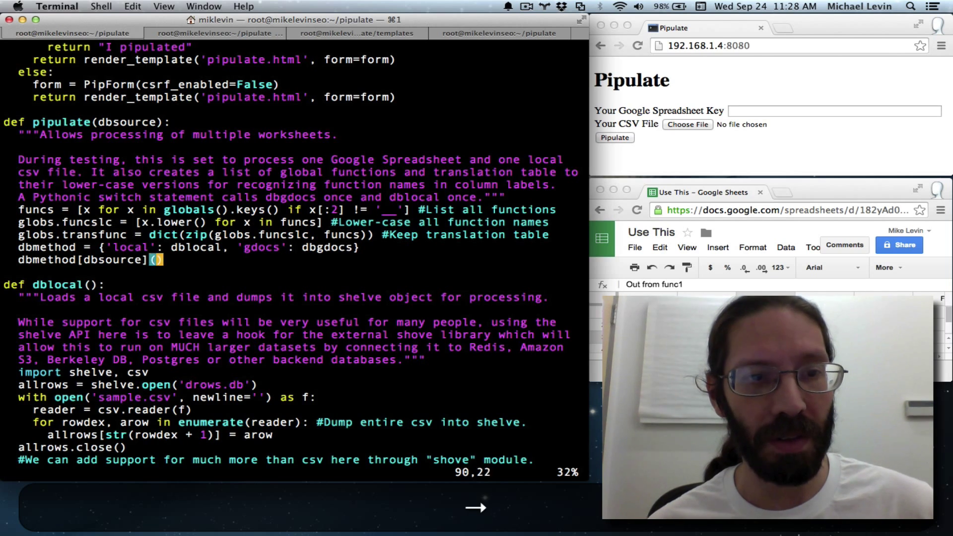
pyautogui.press('Left')
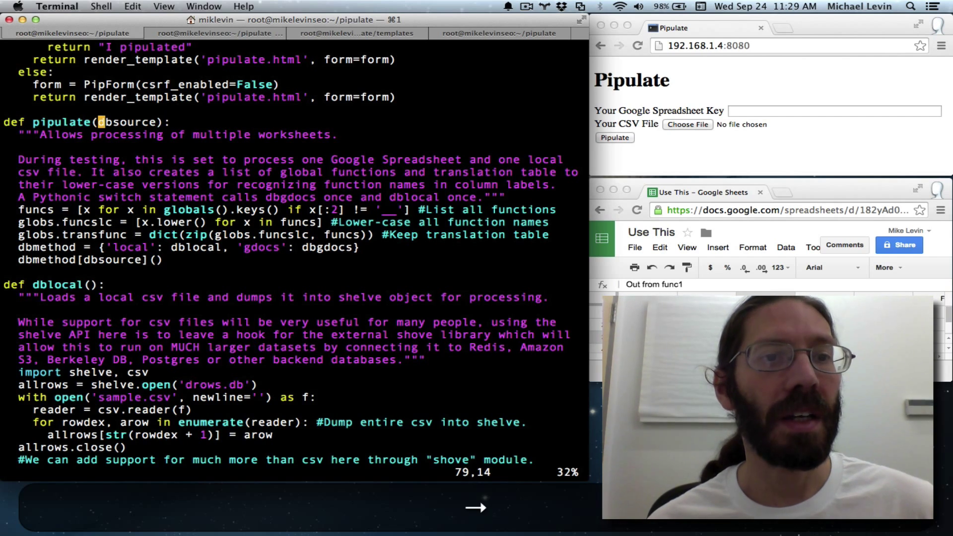
# Change main()'s call to pipulate('gdocs'), passing the data source argument
pyautogui.scroll(3)
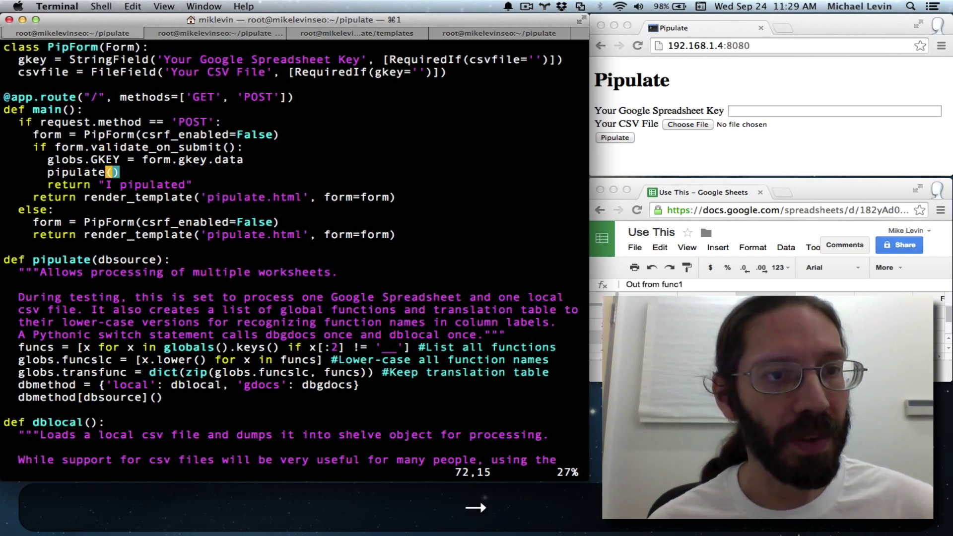
pyautogui.press('i')
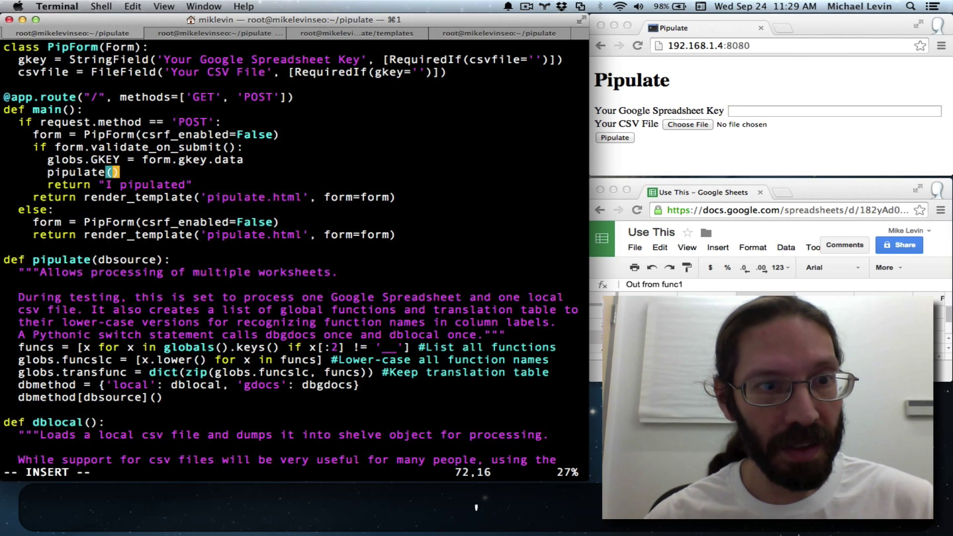
pyautogui.write("'")
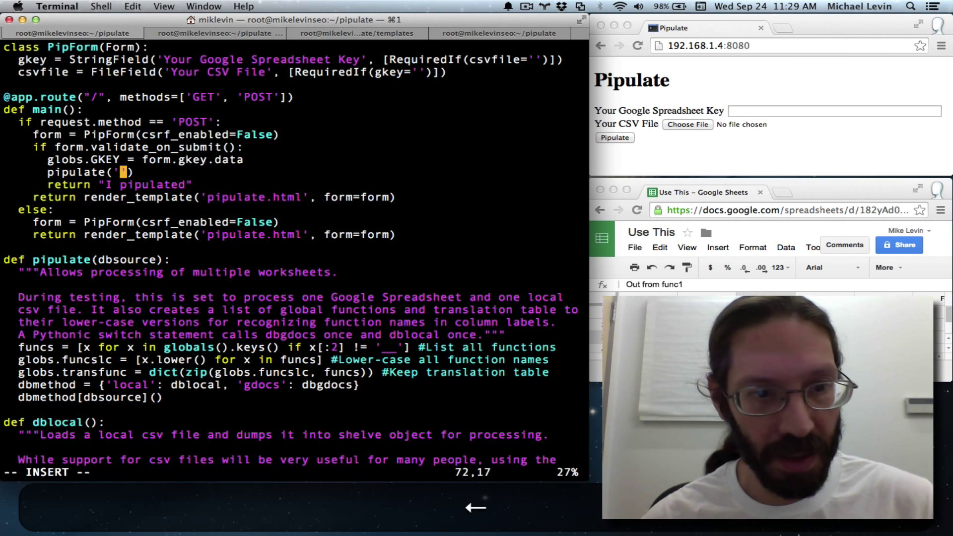
pyautogui.write('g')
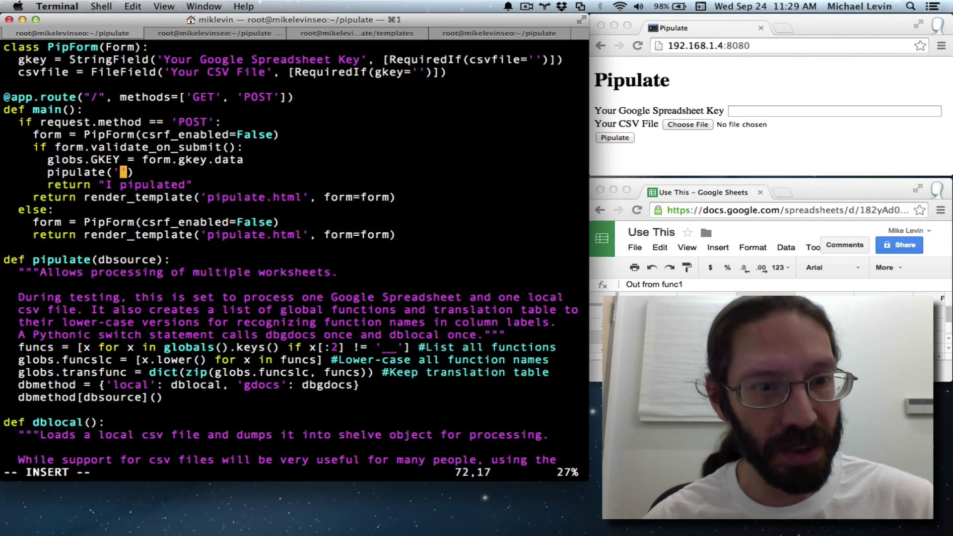
pyautogui.write('gdocs')
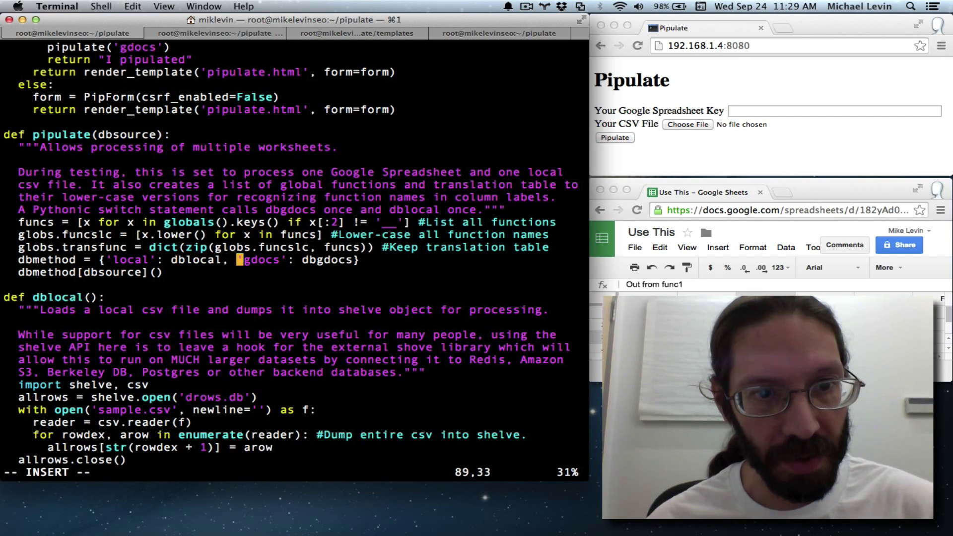
# Insert the condition 'if form.gkey.data:' above the globs.GKEY assignment
pyautogui.press('Right')
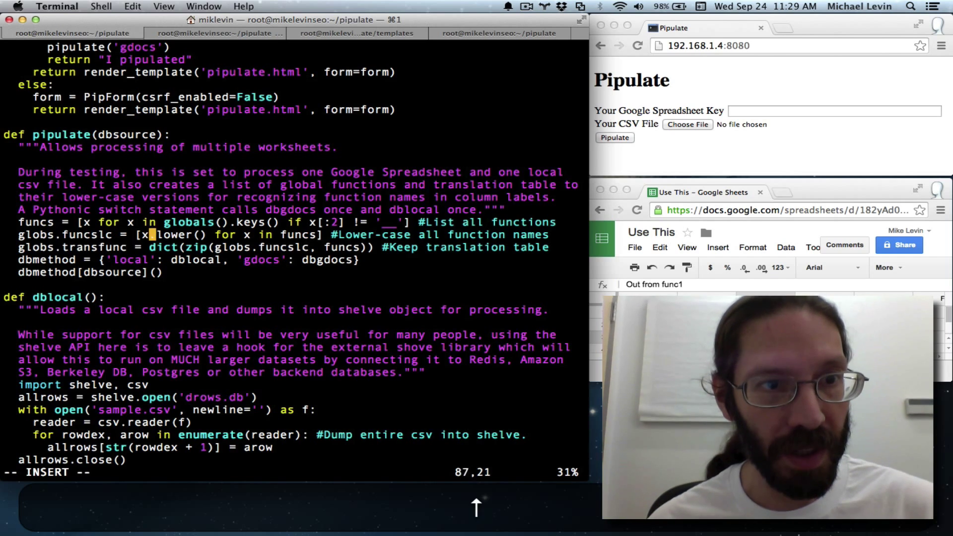
pyautogui.press('up')
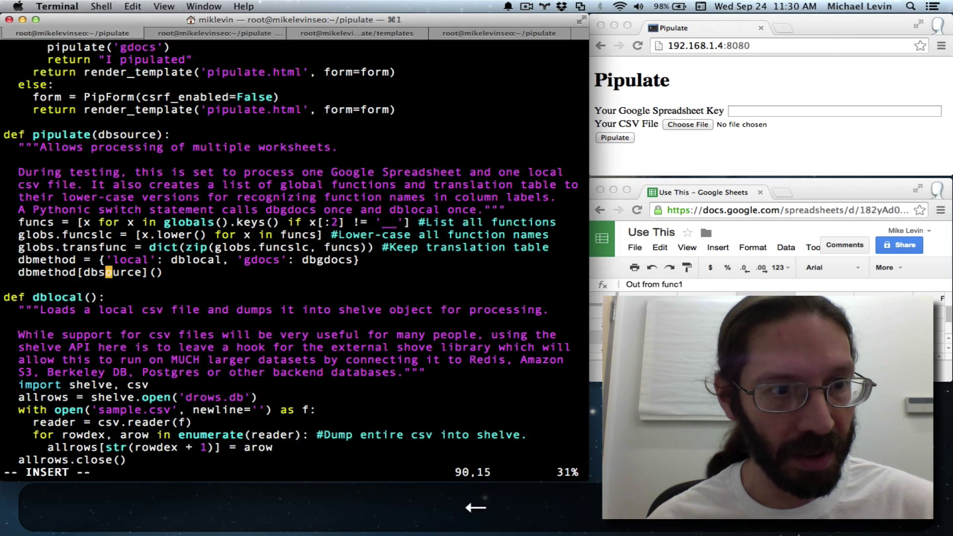
pyautogui.press('Return')
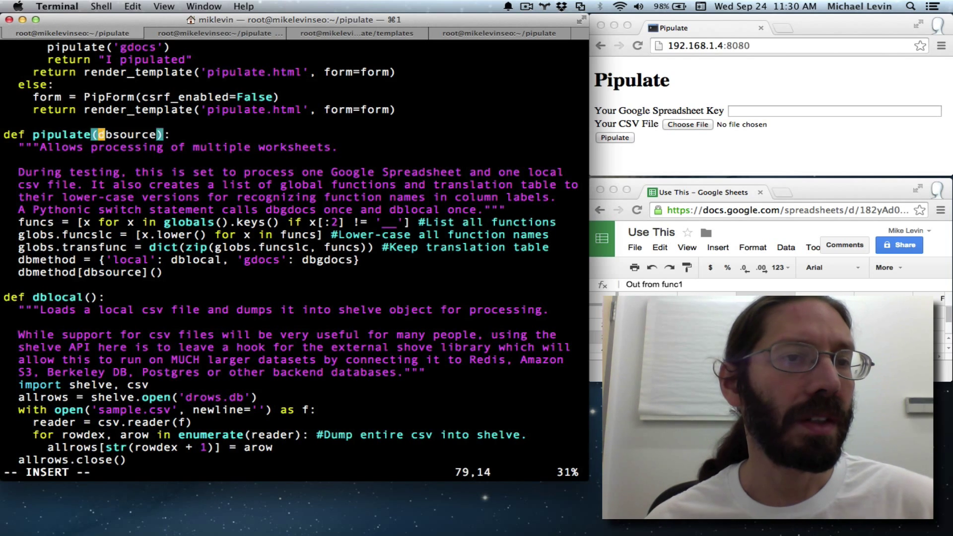
pyautogui.scroll(3)
pyautogui.write('i')
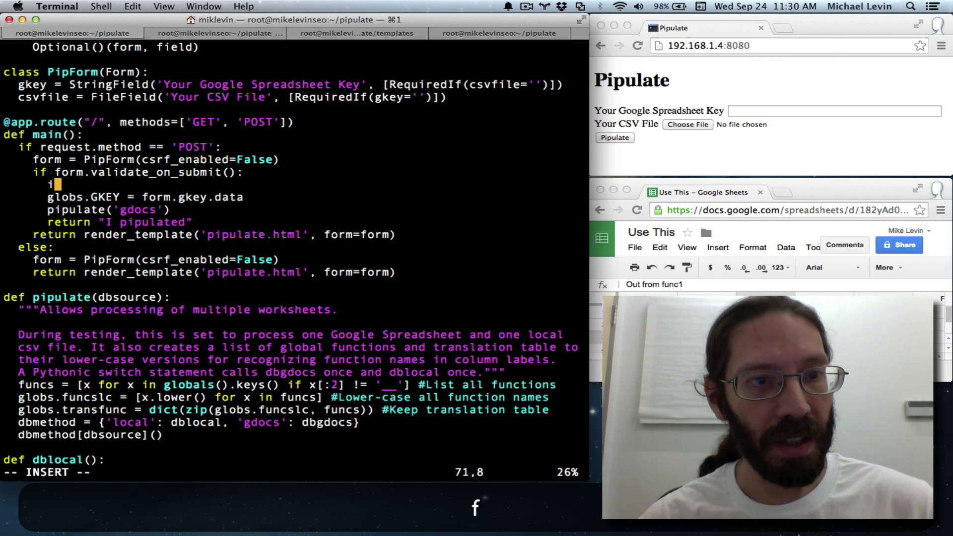
pyautogui.write('f forms')
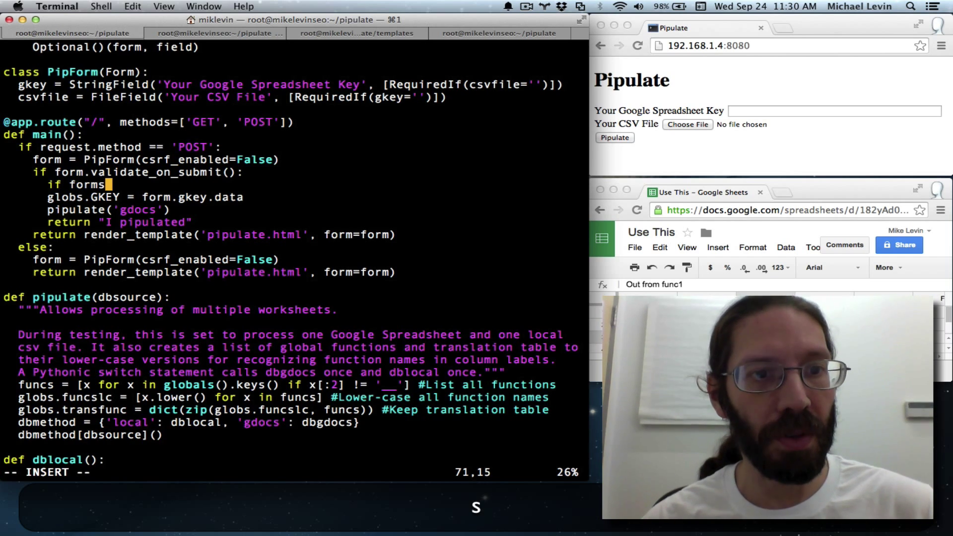
pyautogui.write('.gkey')
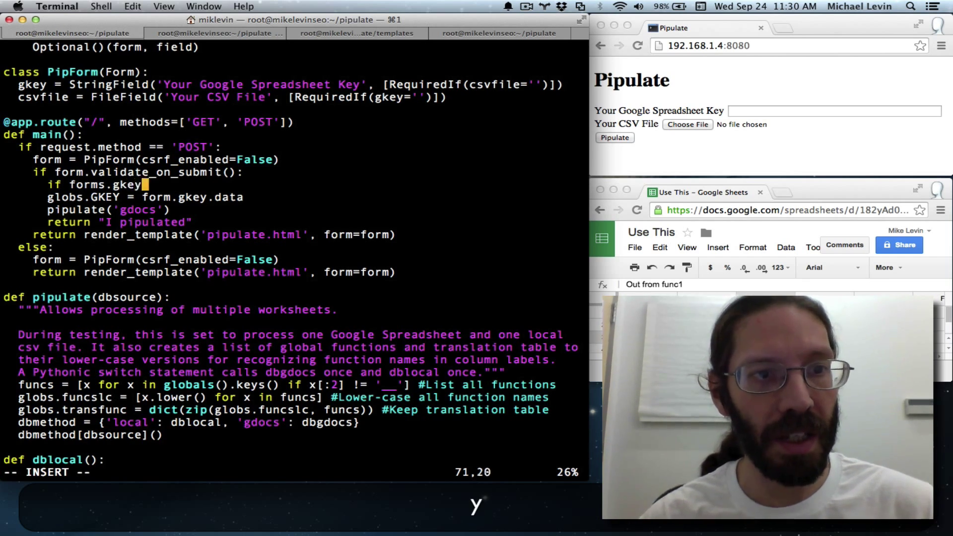
pyautogui.write('.data')
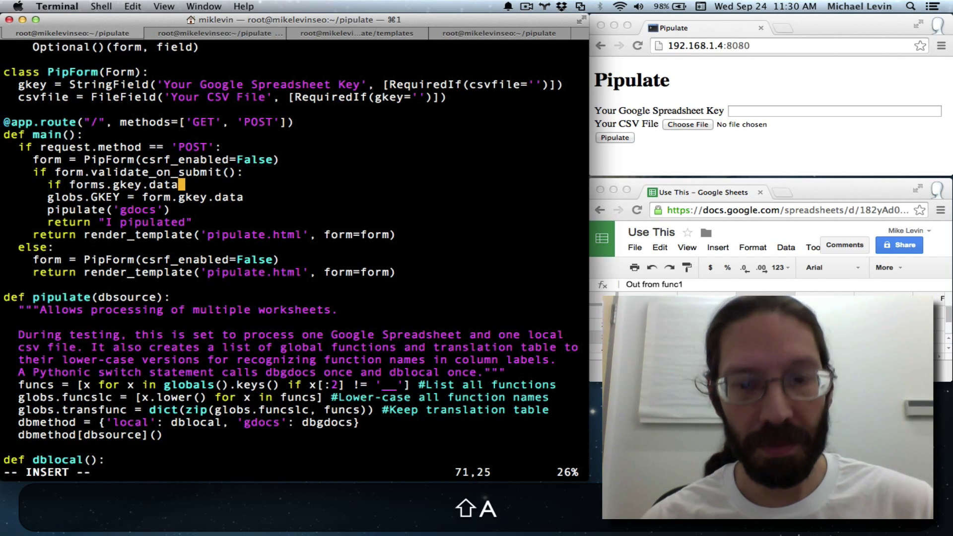
pyautogui.press('Escape')
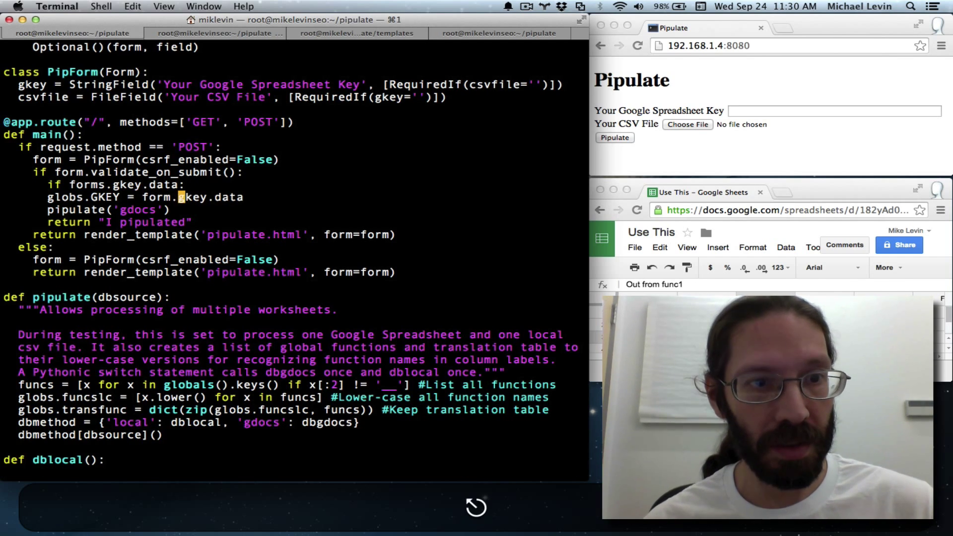
# Indent GKEY and pipulate('gdocs') under the condition and begin a second 'if form.' line
pyautogui.press('V')
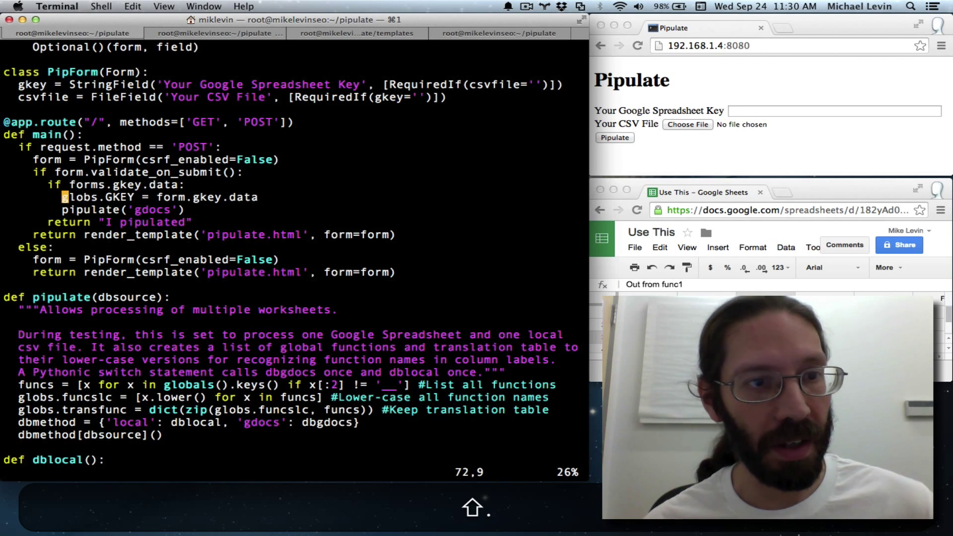
pyautogui.press('down')
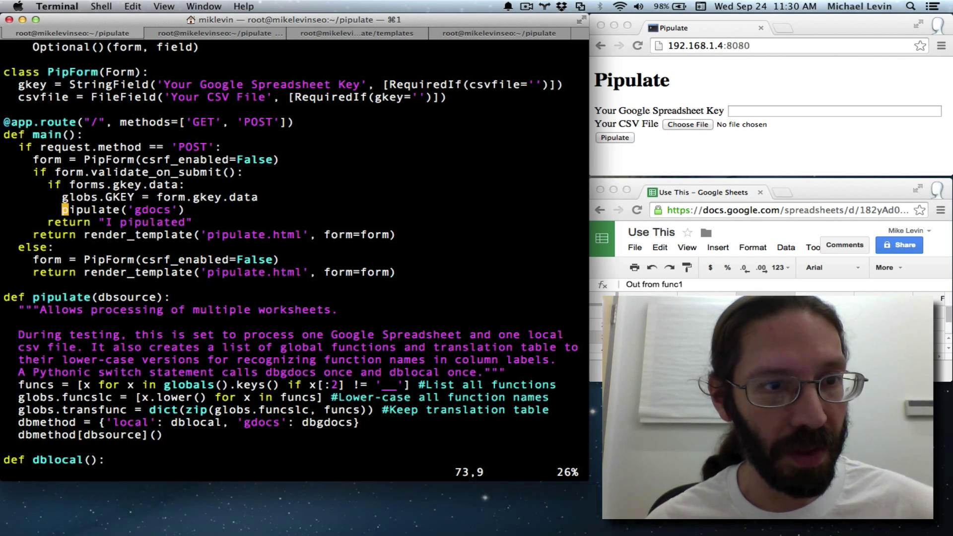
pyautogui.press('o')
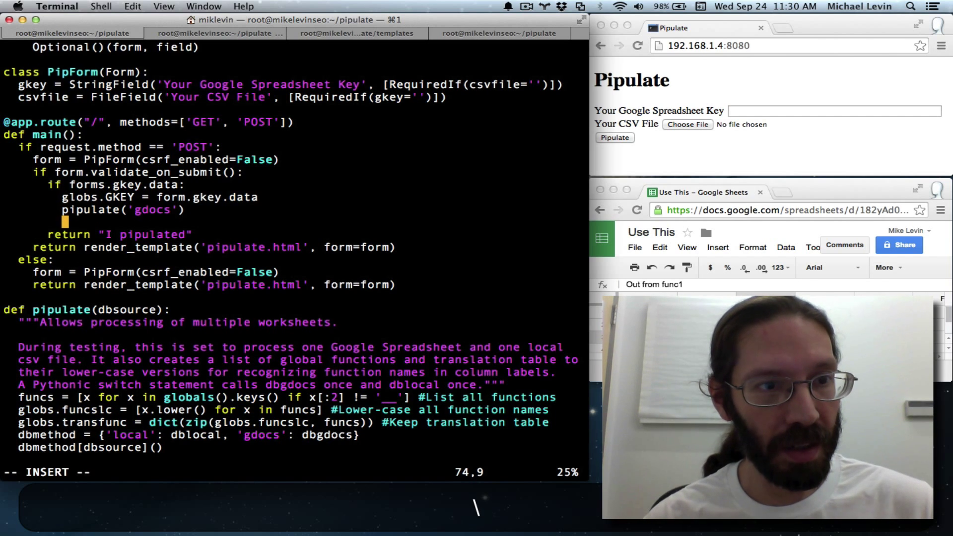
pyautogui.write('i')
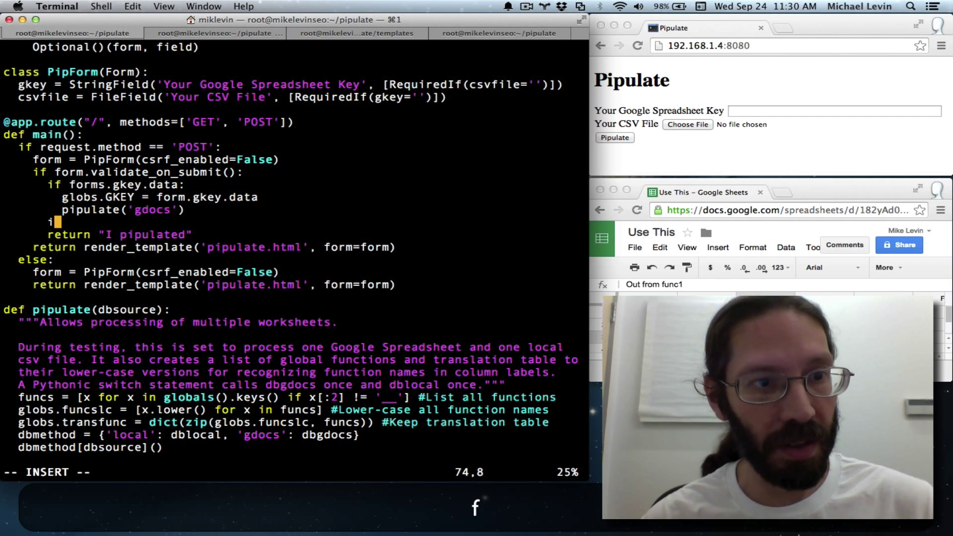
pyautogui.write('f forms.')
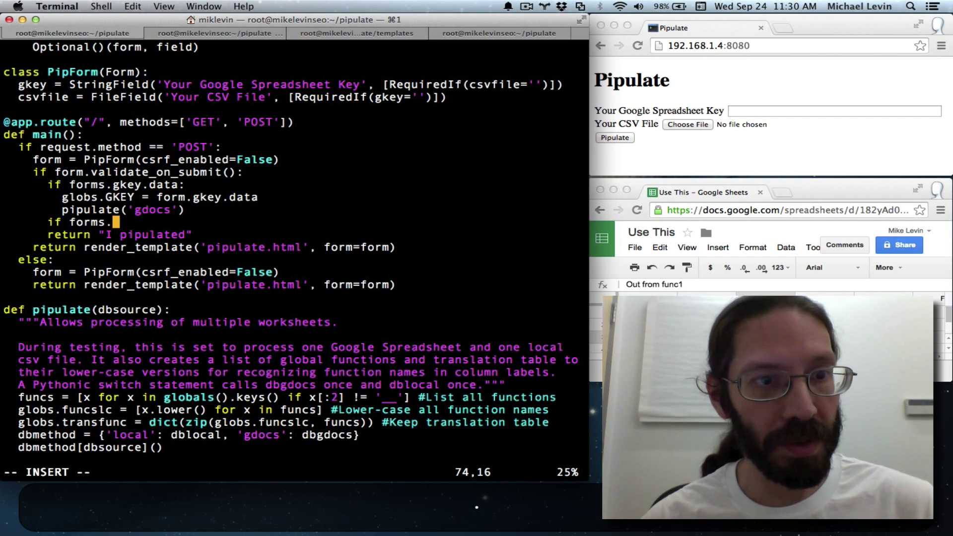
pyautogui.press('backspace')
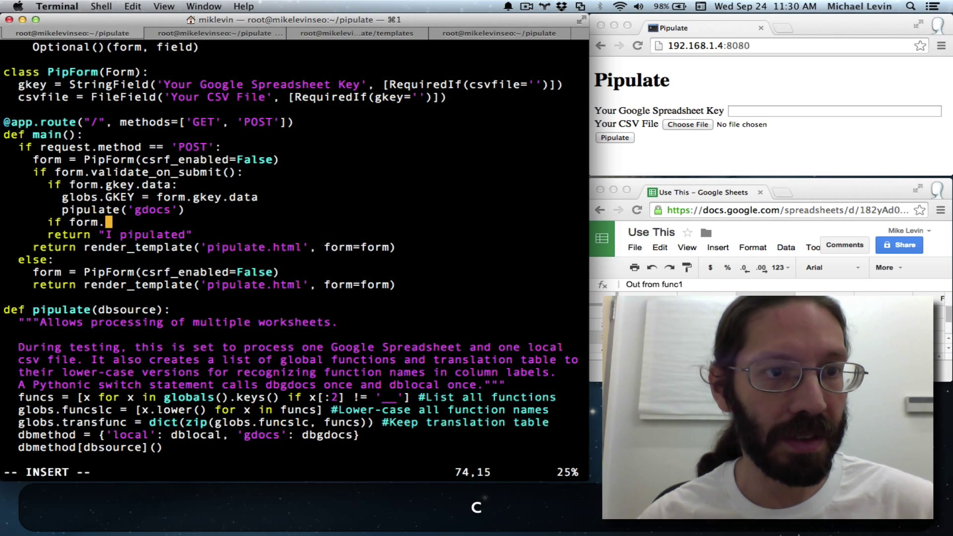
# Complete the second condition as 'if form.csvfile.data:'
pyautogui.write('csvfile')
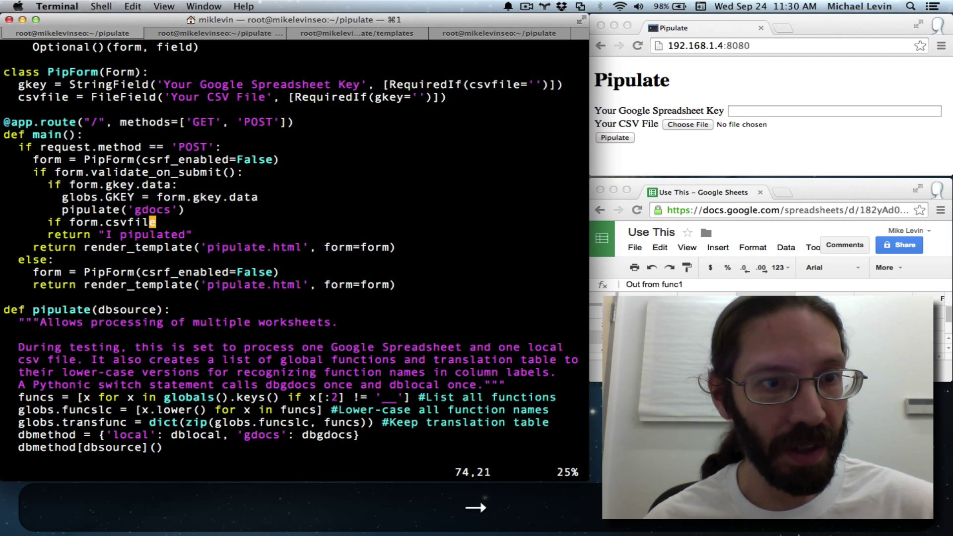
pyautogui.write('a')
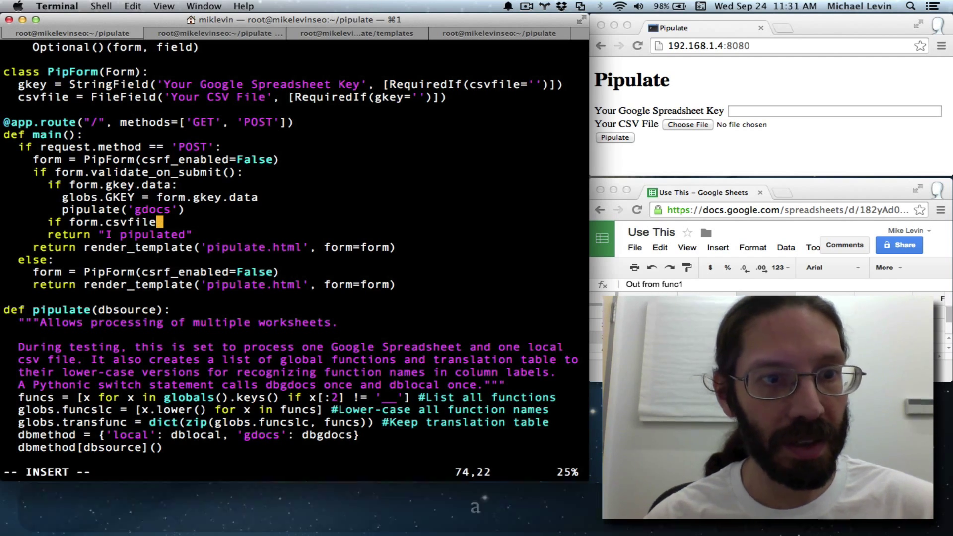
pyautogui.write('.data:')
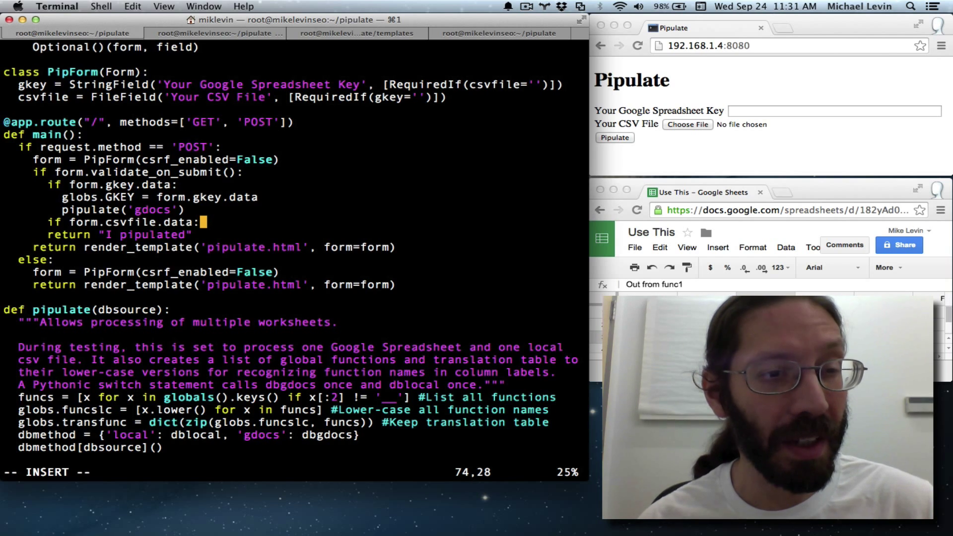
pyautogui.press('Return')
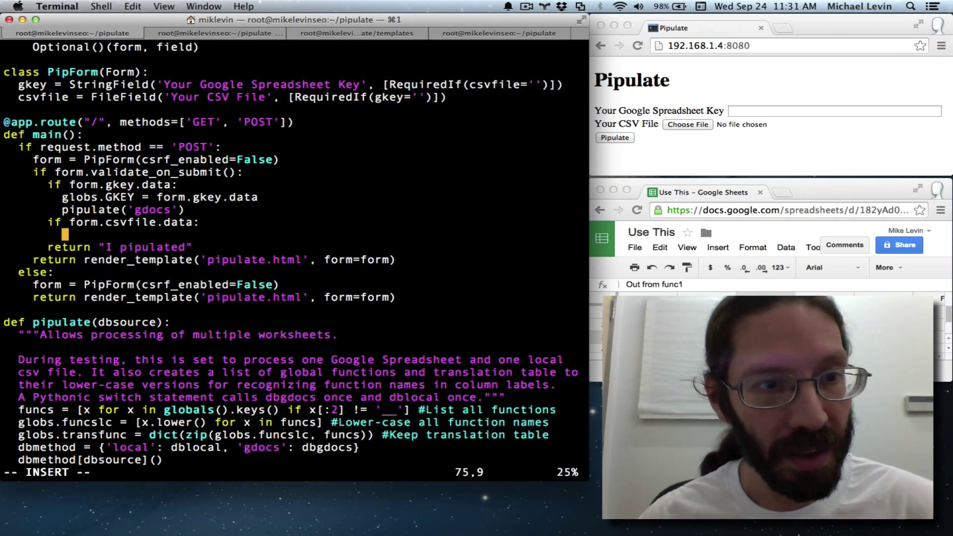
# Add a pipulate('gdocs') call inside the CSV branch
pyautogui.write('p')
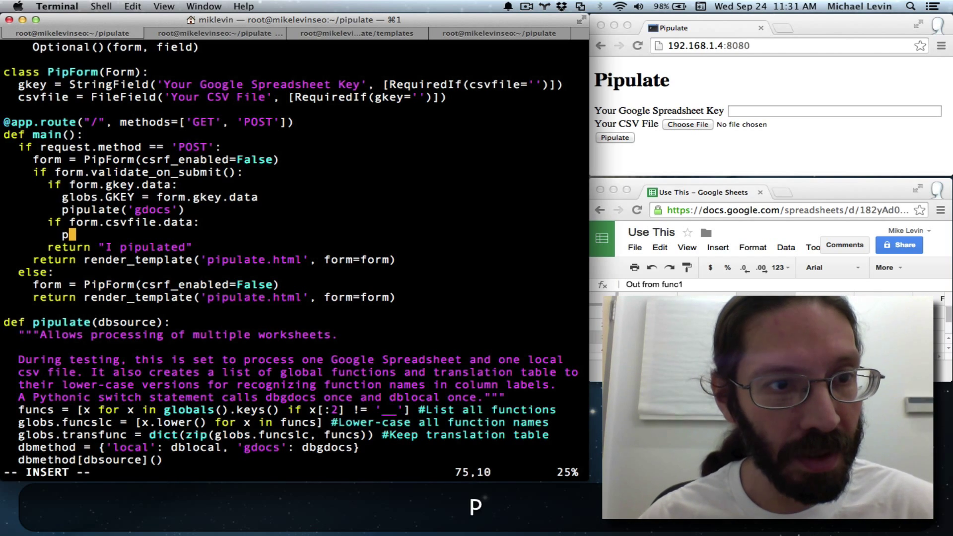
pyautogui.write('ipulate(')
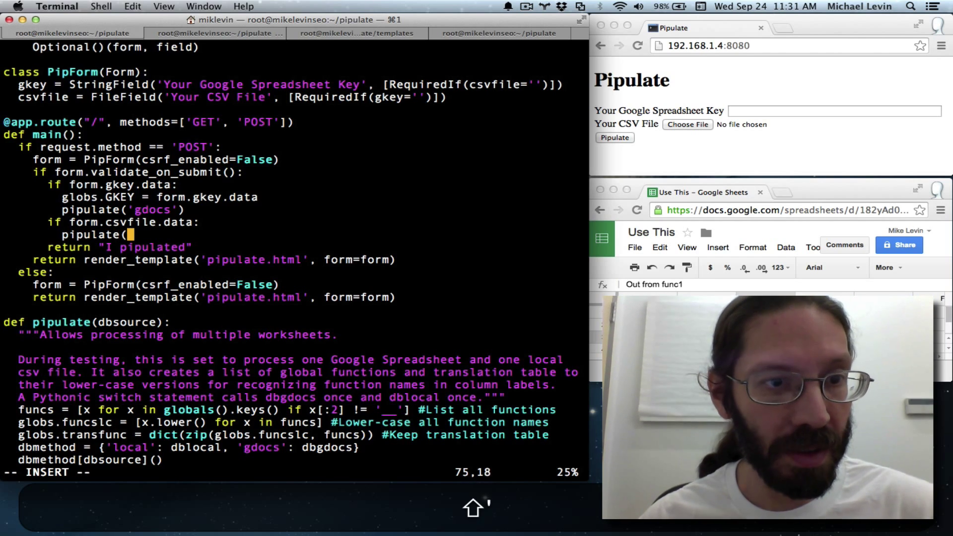
pyautogui.write("gdocs'")
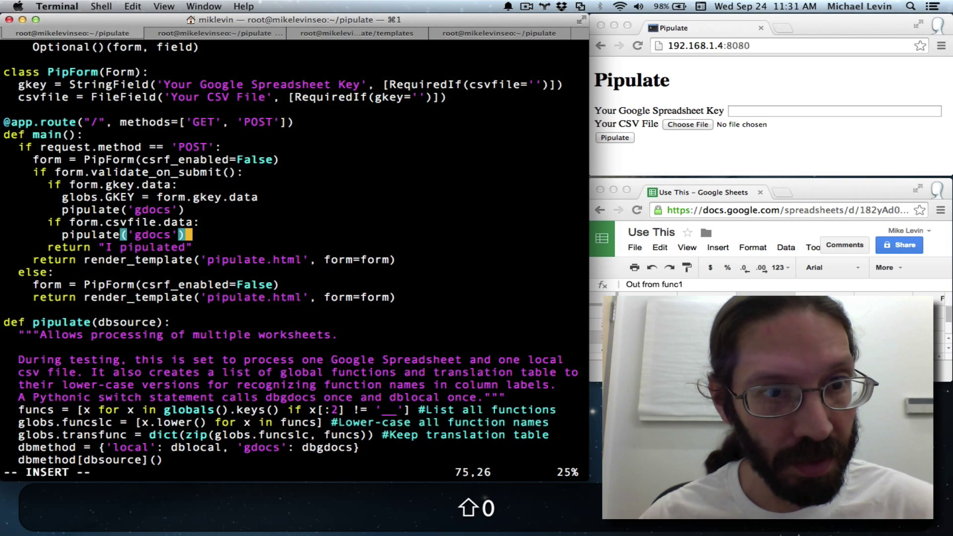
pyautogui.press('Down')
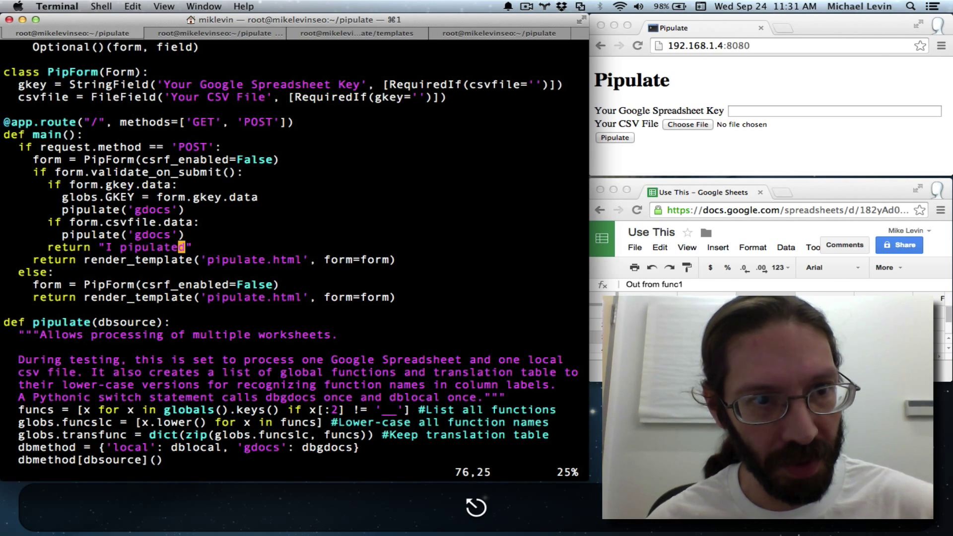
# Replace the old return with 'I pipulated Google Spreadsheet' under the gkey branch
pyautogui.press('d')
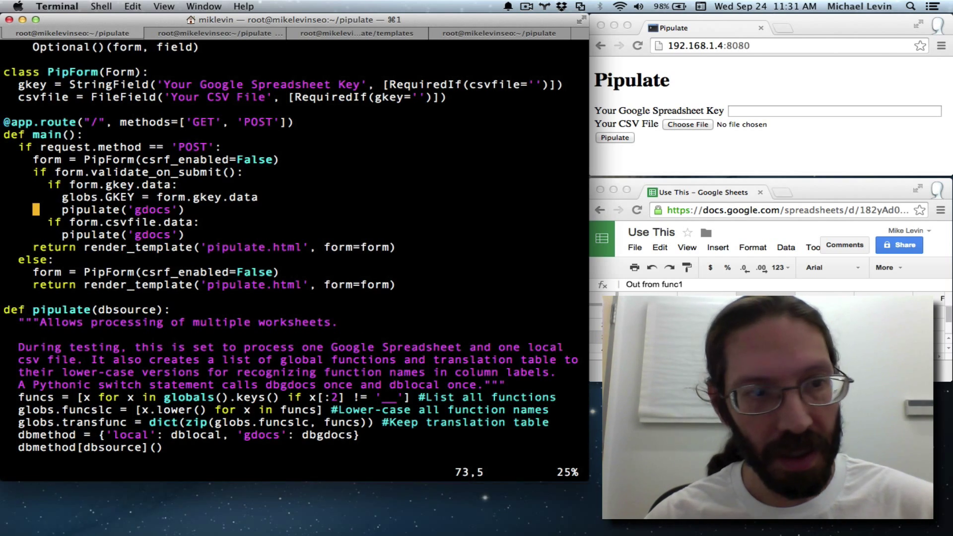
pyautogui.write('return')
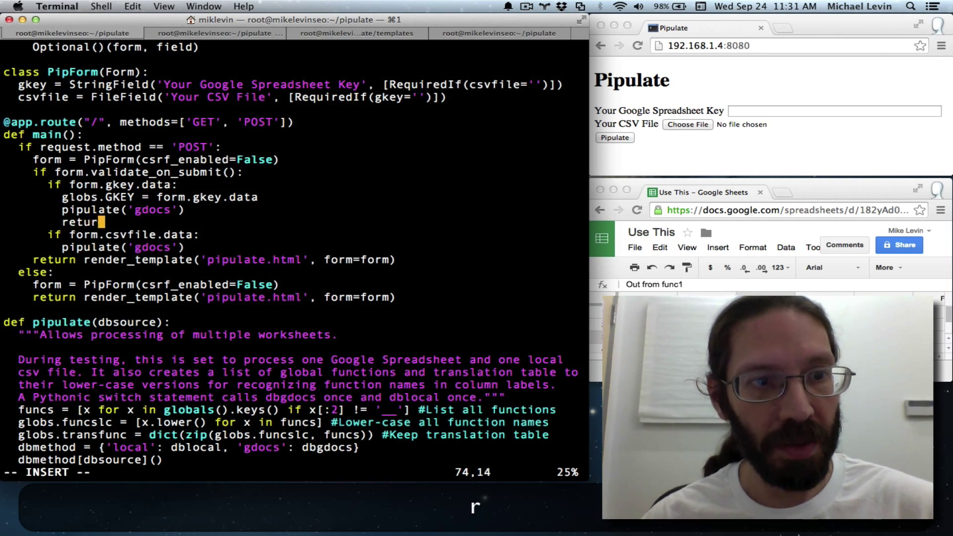
pyautogui.write('"I')
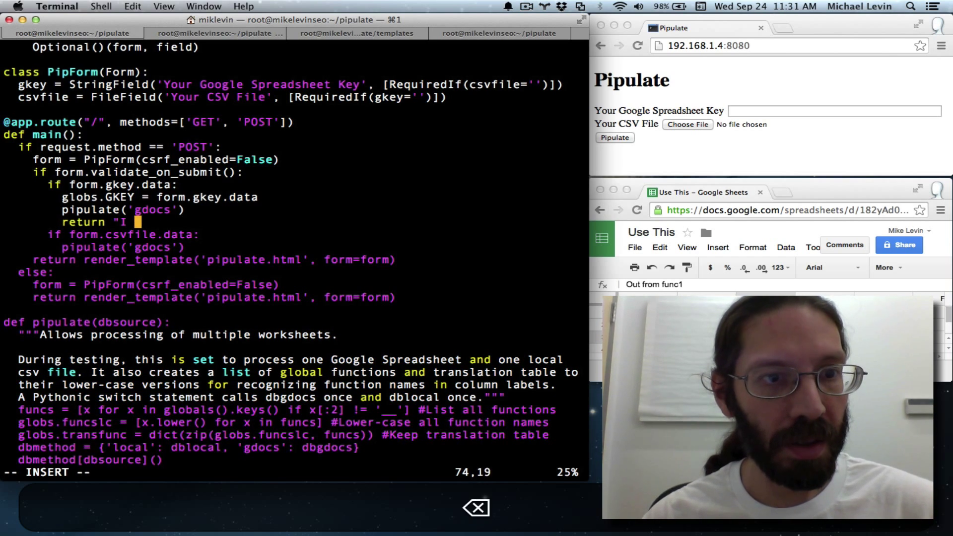
pyautogui.write('p')
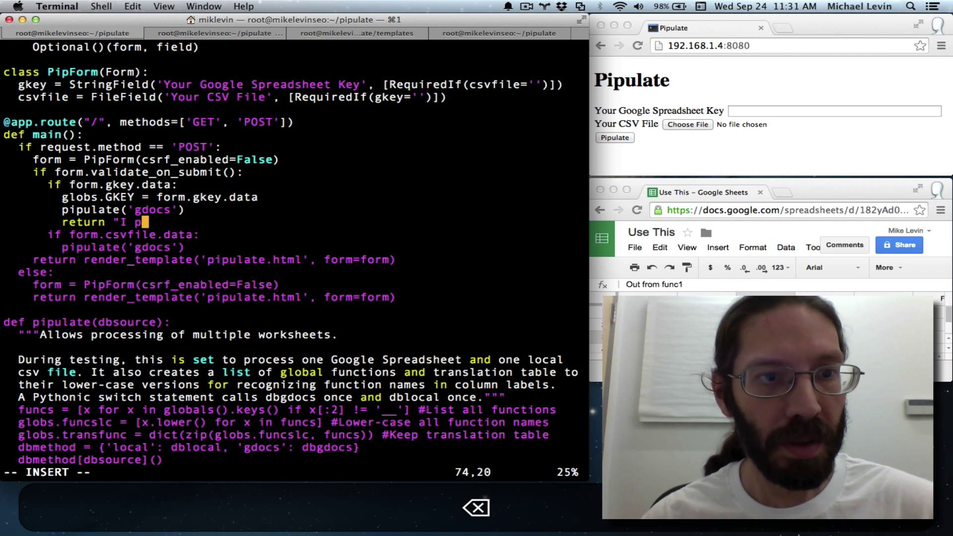
pyautogui.write('pulated')
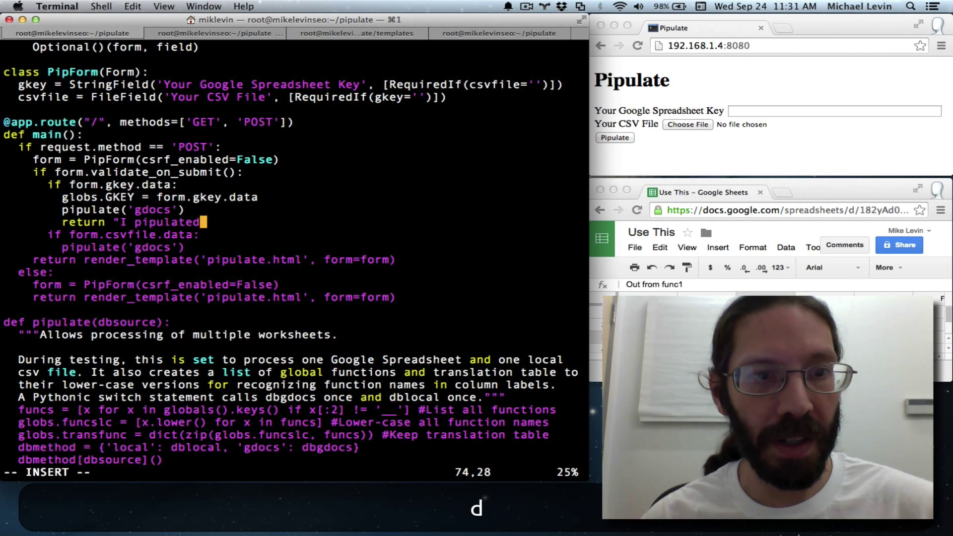
pyautogui.write('Google')
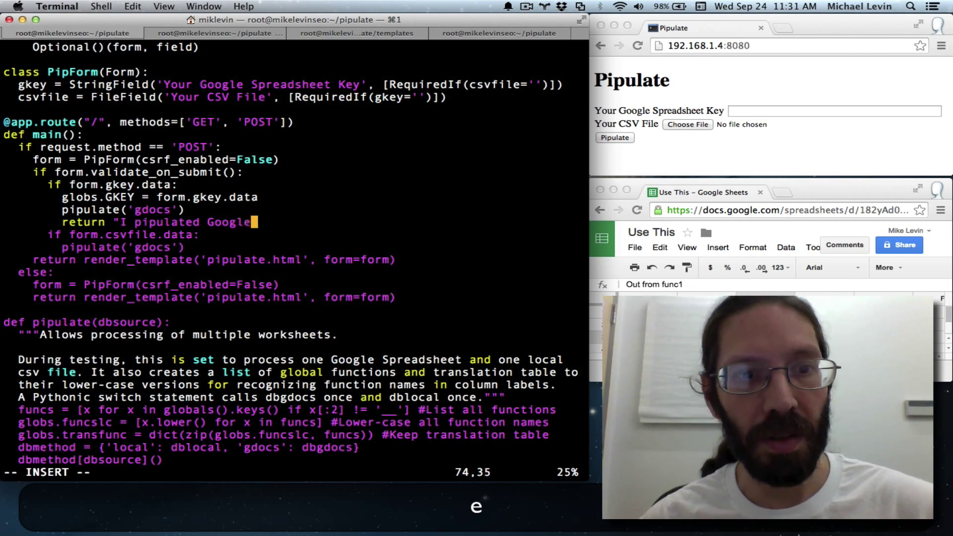
pyautogui.write('Spreadsheet')
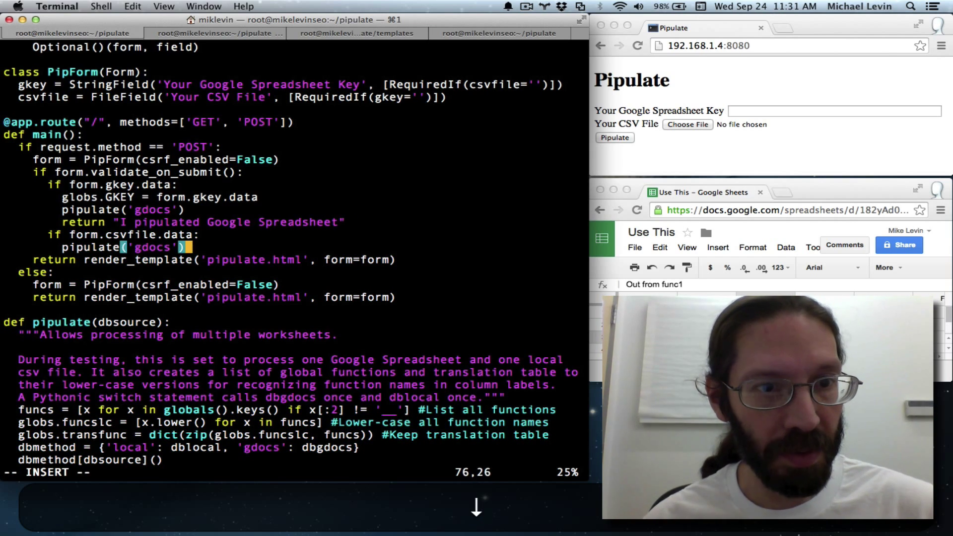
# Return 'I would have pipulated uploaded CSV file' from the CSV branch
pyautogui.write('return "I wou')
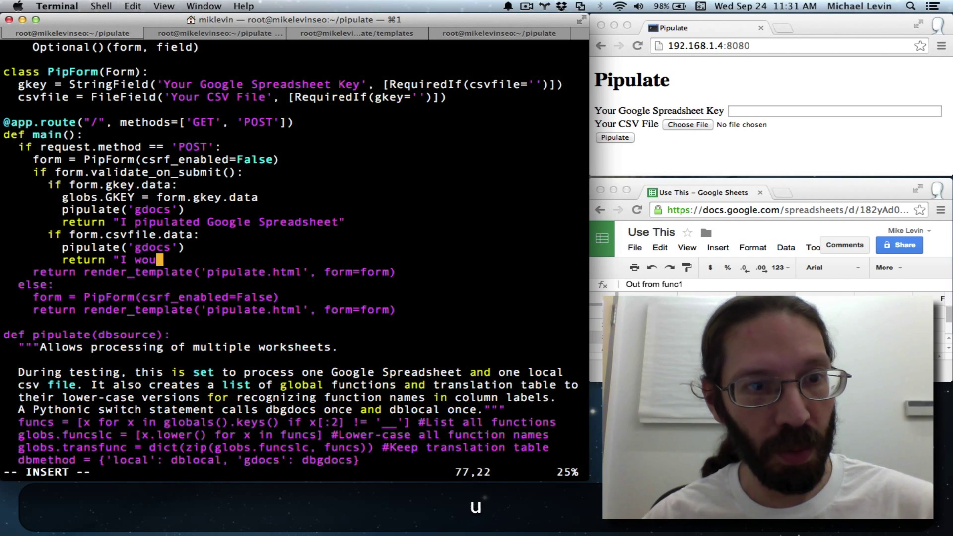
pyautogui.write('ld have pipulated')
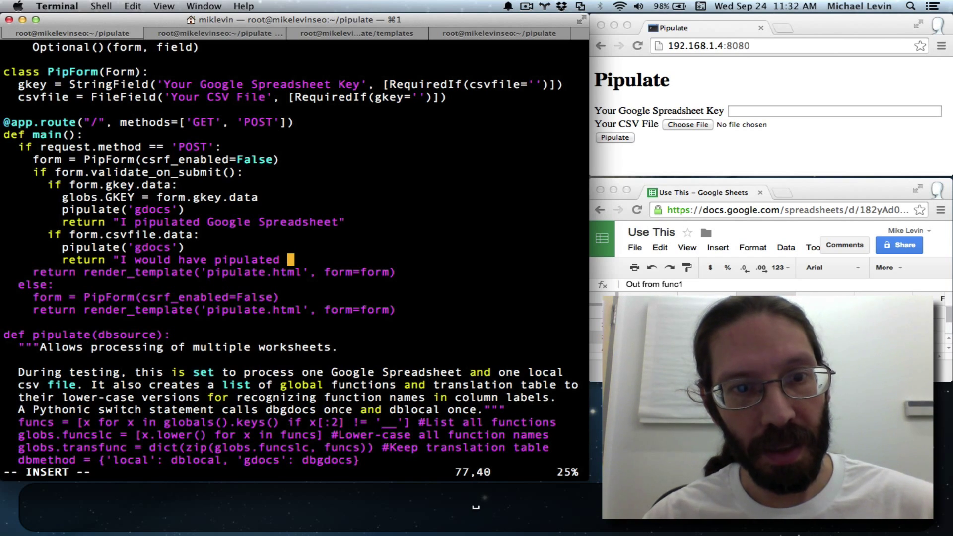
pyautogui.write('uploaded C')
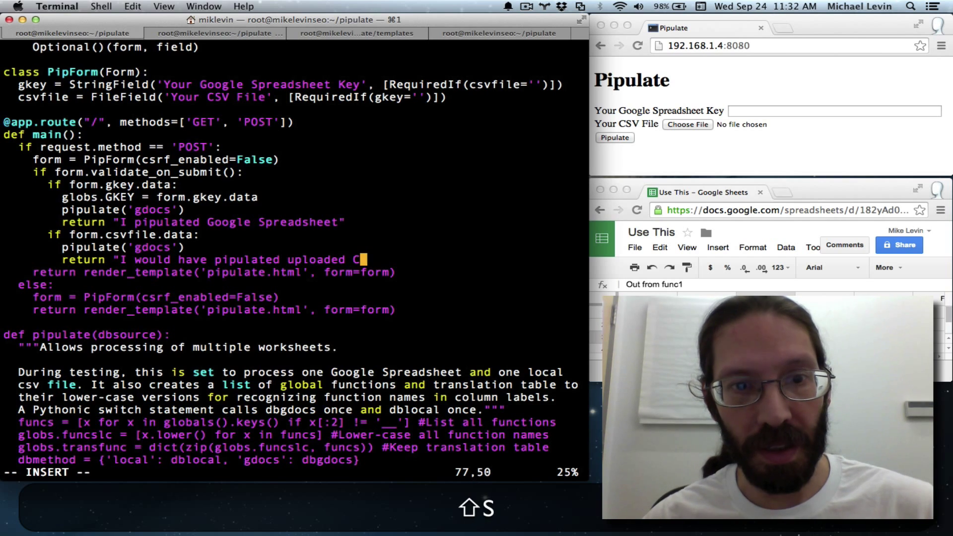
pyautogui.write('SV file"')
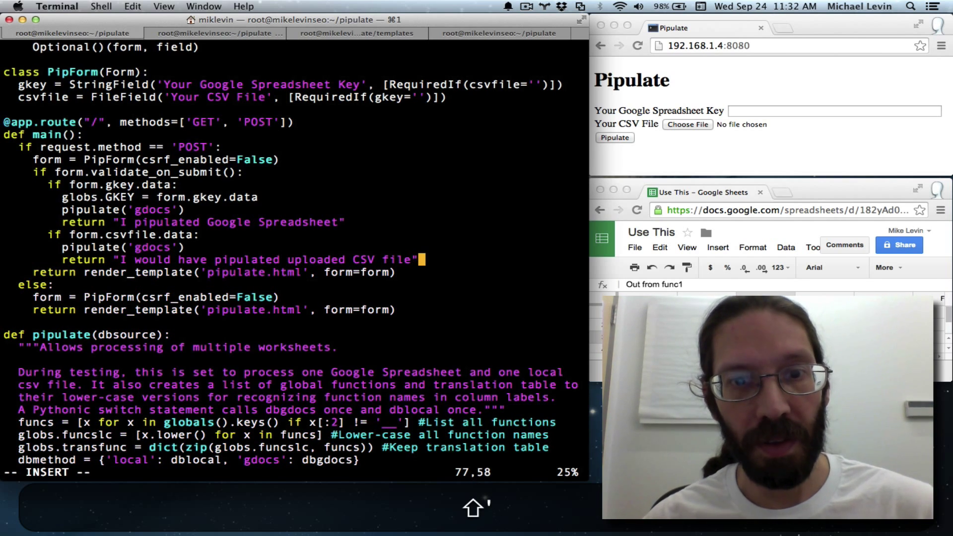
pyautogui.press('Escape')
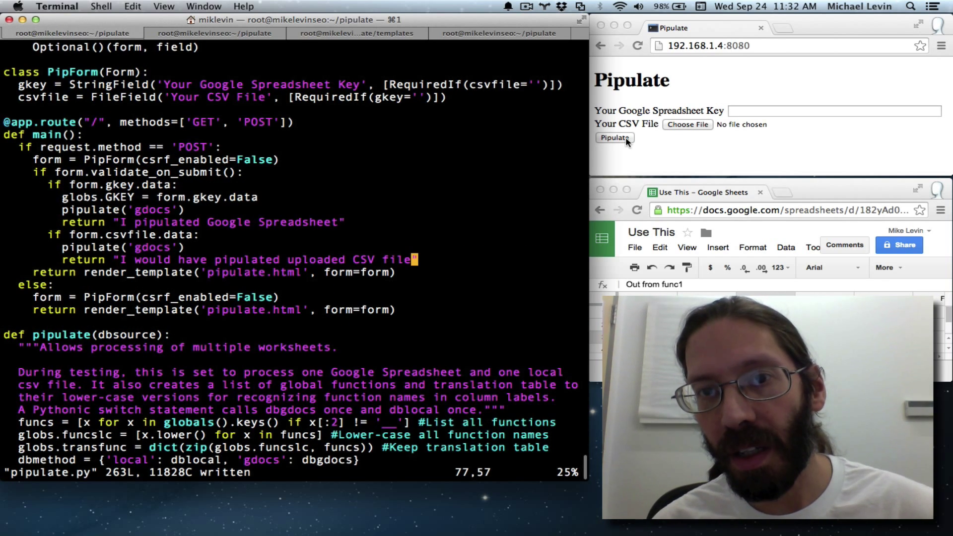
# Submit the Pipulate form with sample.csv to get 'I would have pipulated uploaded CSV file'
pyautogui.click(613, 138)
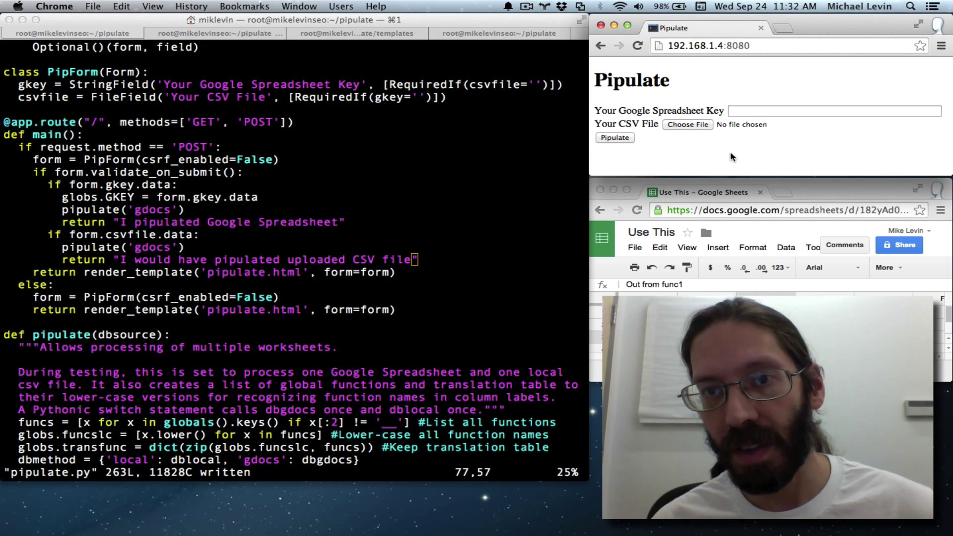
pyautogui.click(687, 124)
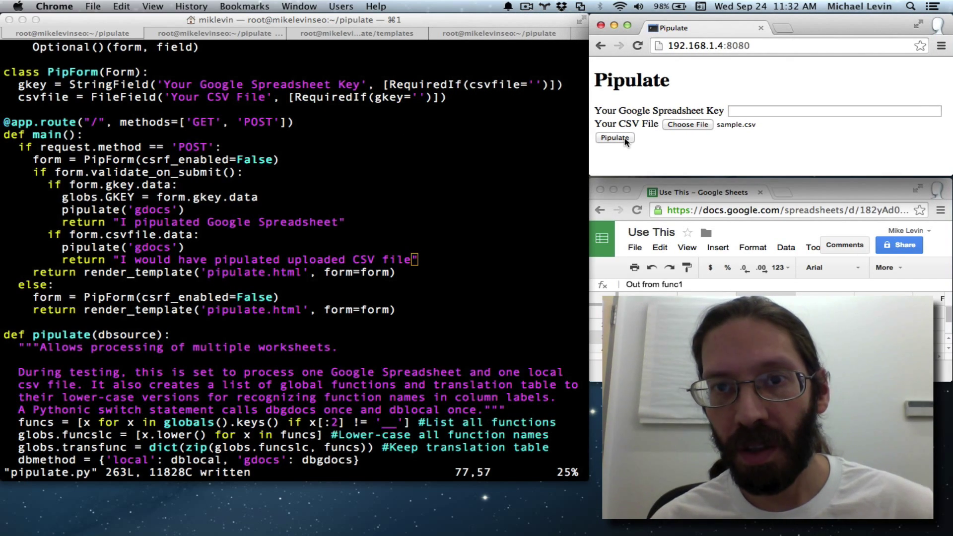
pyautogui.click(614, 138)
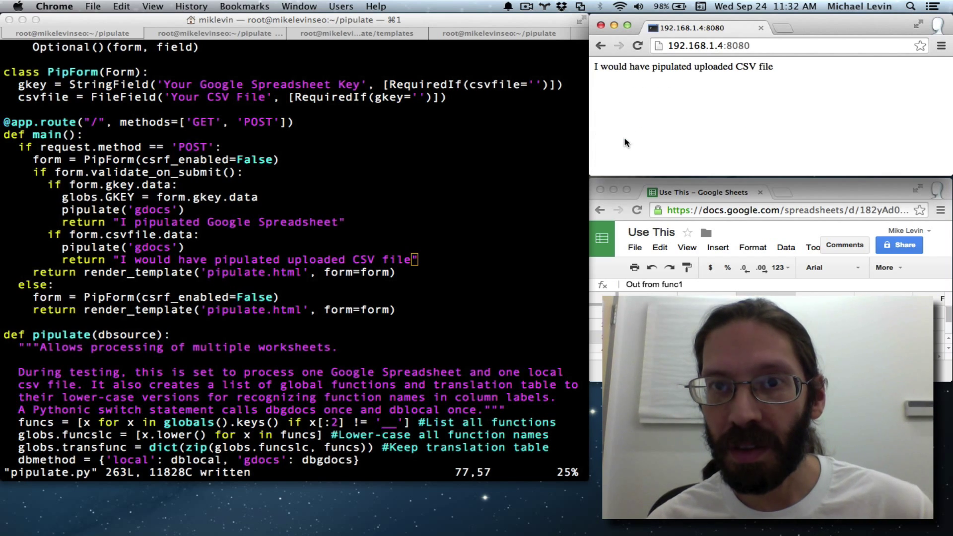